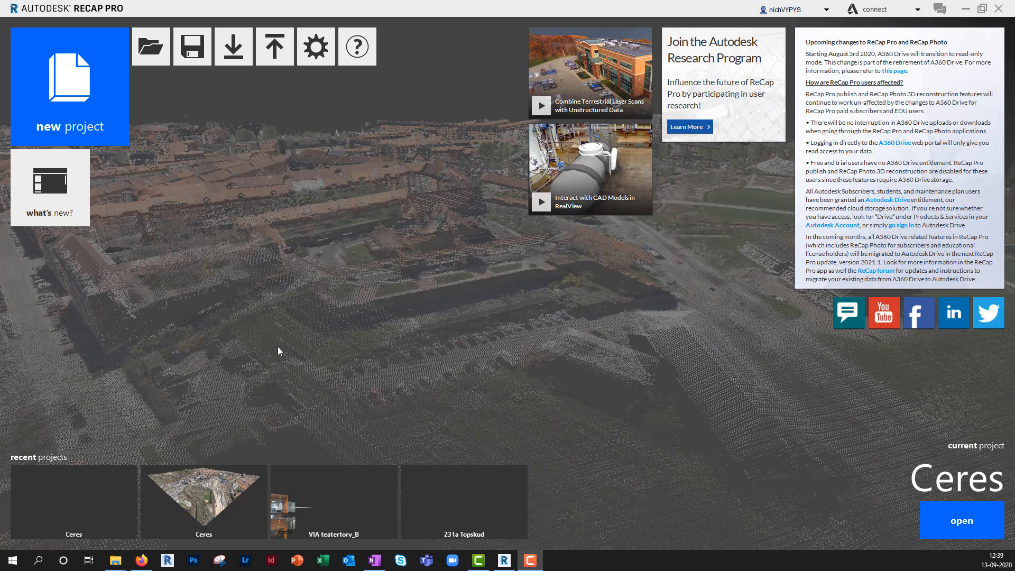
{"action": "mouse_move", "coordinate": [252, 219]}
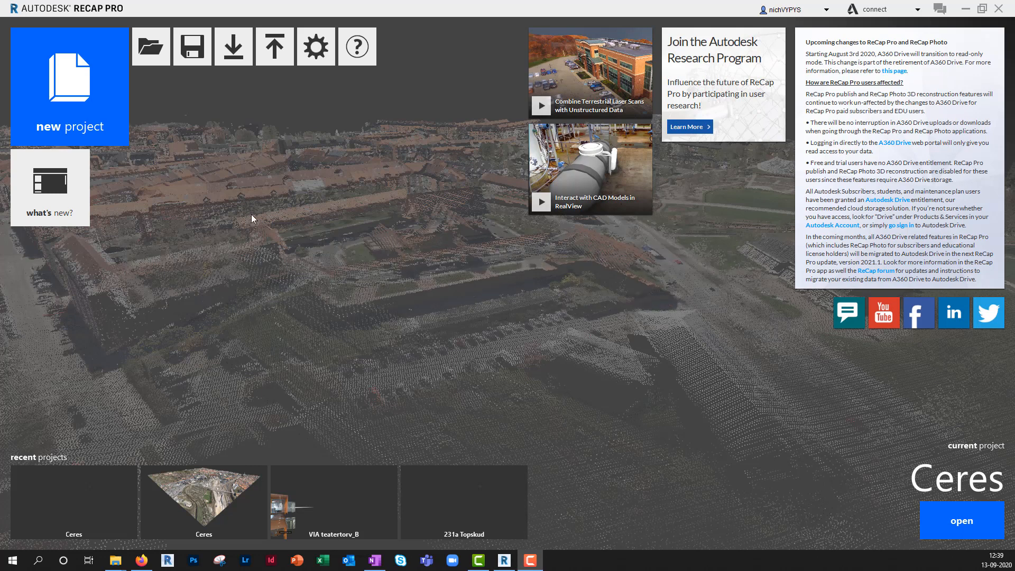
Open Ceres.rcp from the Point Cloud Ceresbyen folder
{"action": "left_click", "coordinate": [150, 46]}
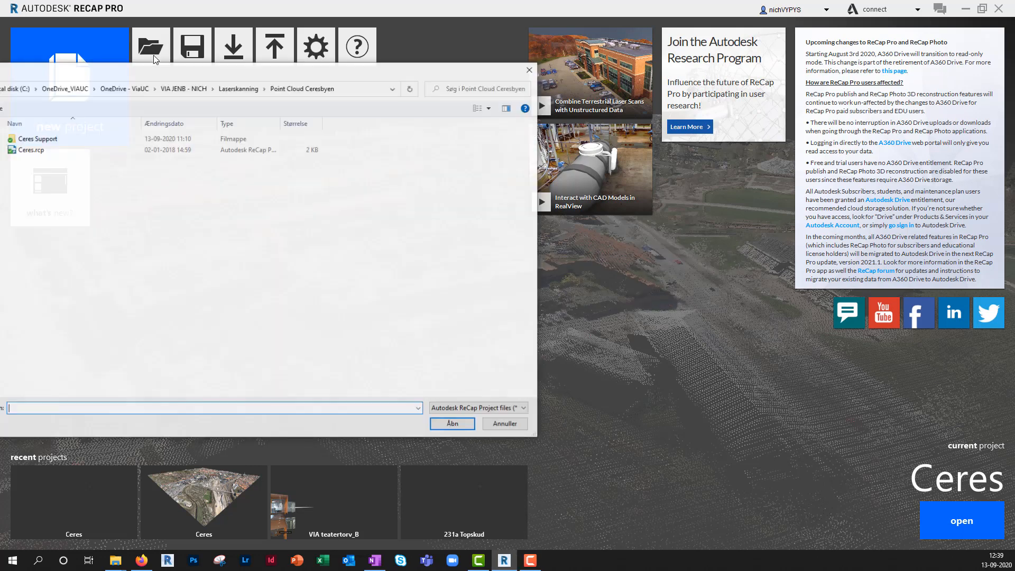
{"action": "left_click", "coordinate": [29, 149]}
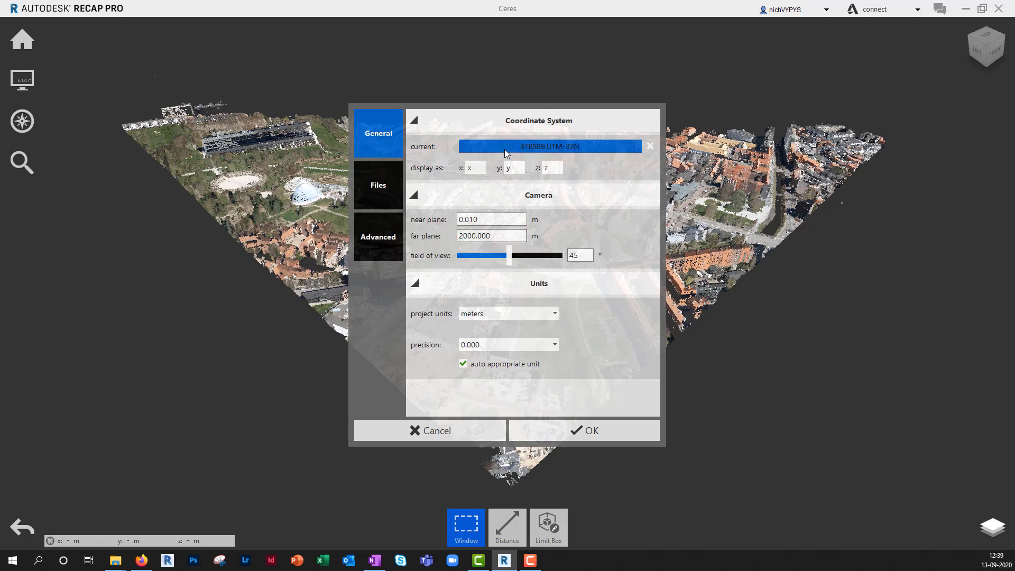
Dismiss the ETRS89 UTM 32N project settings to reveal the Ceres scan
{"action": "left_click", "coordinate": [583, 431]}
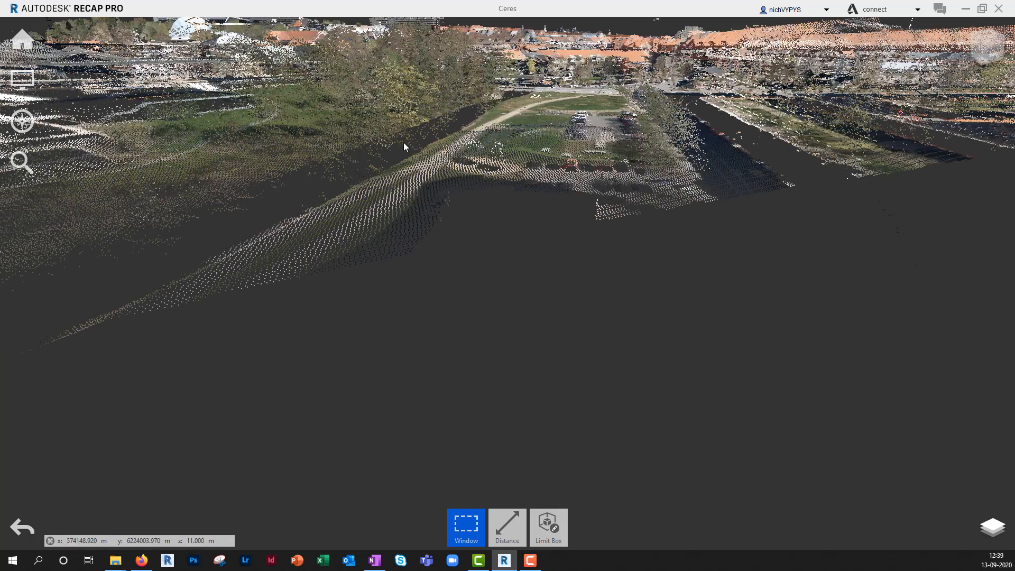
Fly across the Ceres street scene toward the tall tower at 64X speed
{"action": "left_click", "coordinate": [21, 79]}
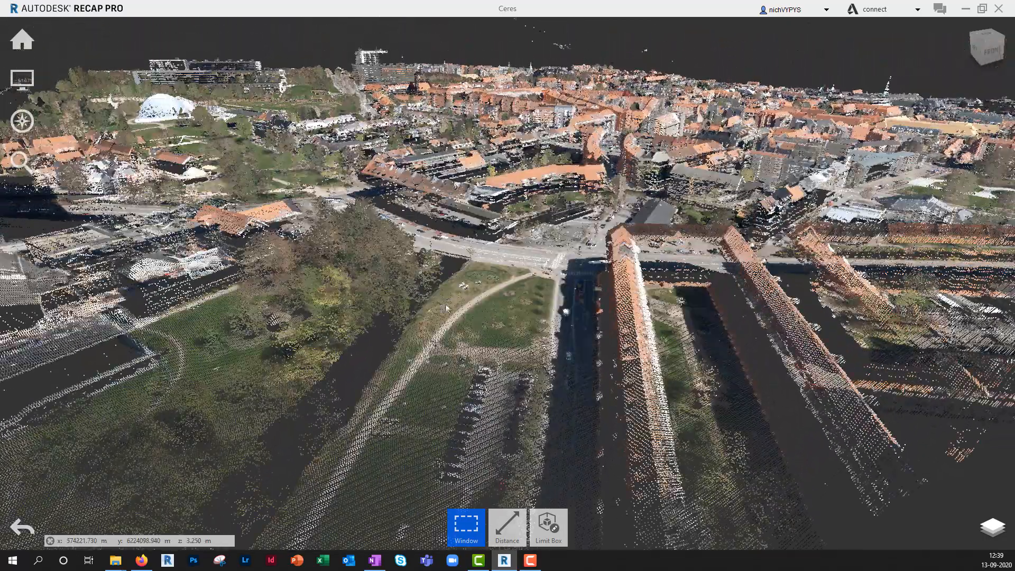
{"action": "left_click", "coordinate": [21, 121]}
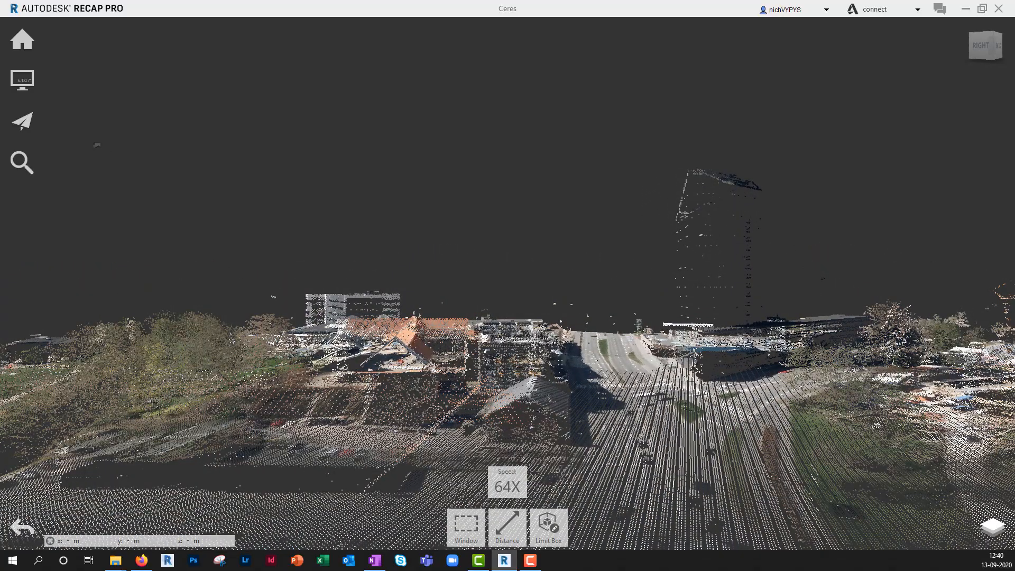
Choose Orbit from the navigation modes flyout
{"action": "left_click", "coordinate": [23, 122]}
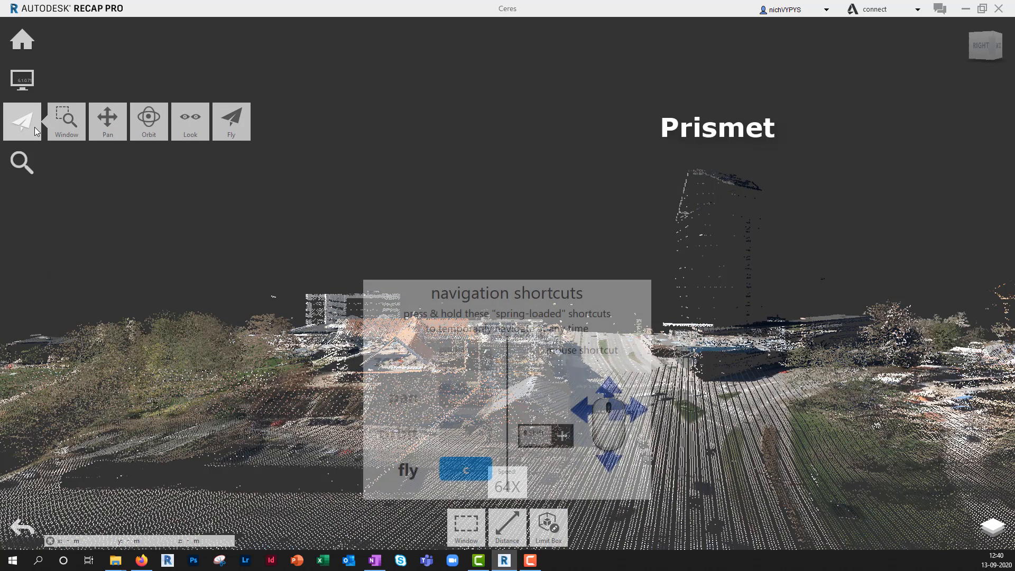
{"action": "left_click", "coordinate": [148, 121]}
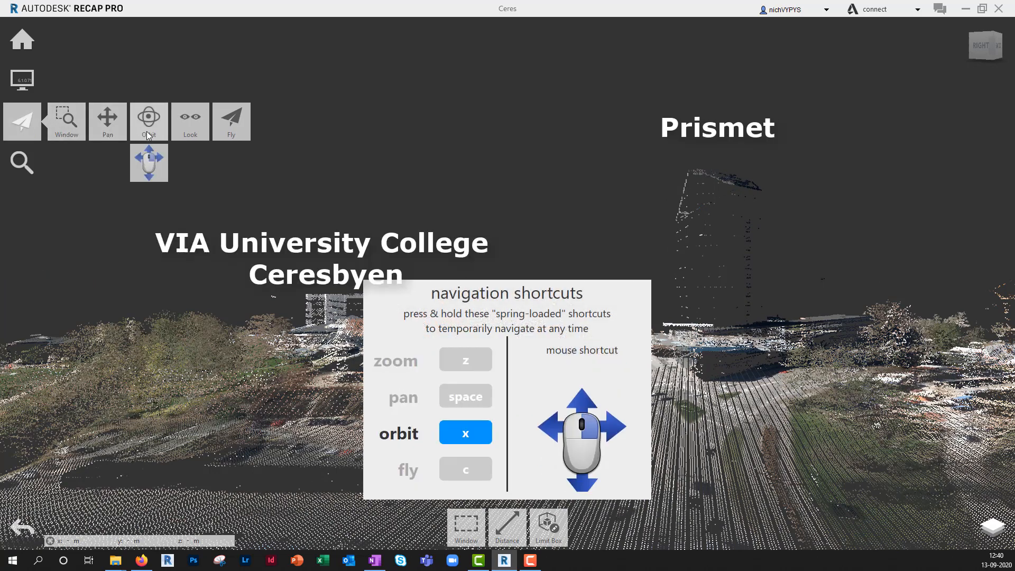
{"action": "left_click", "coordinate": [148, 121]}
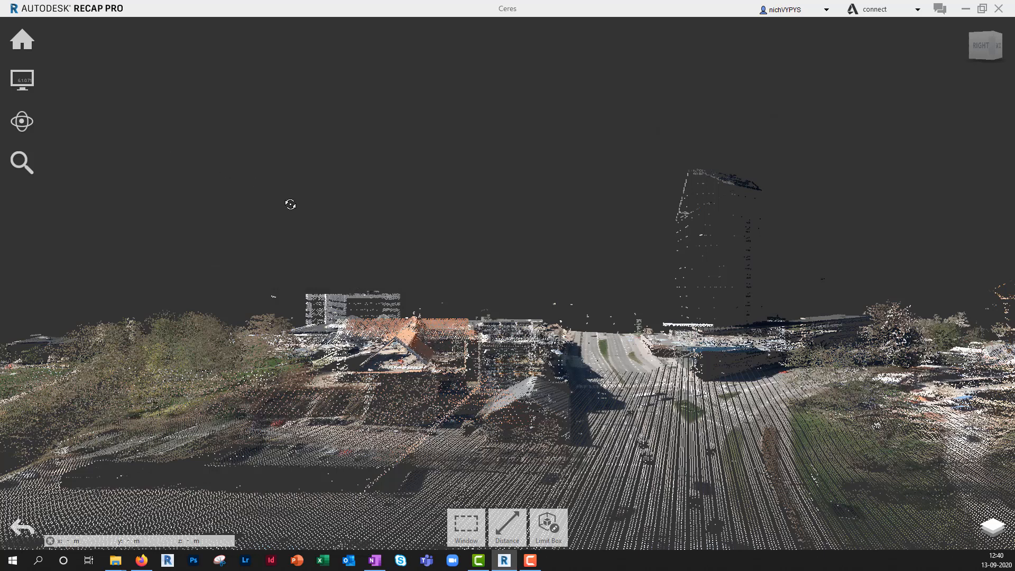
{"action": "left_click", "coordinate": [21, 80]}
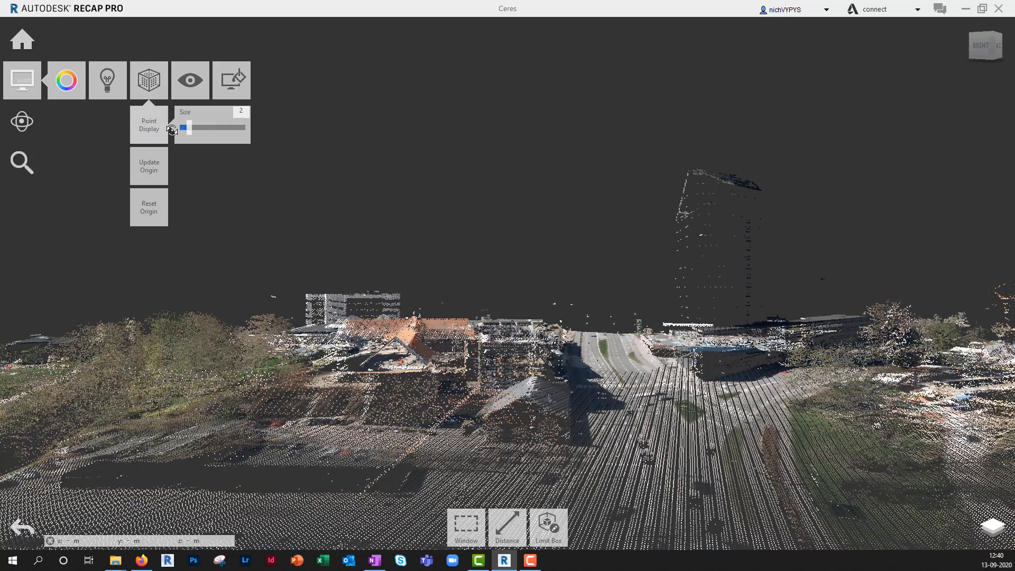
Adjust the point size slider up to 9, then settle on size 5
{"action": "left_click_drag", "start_coordinate": [183, 128], "coordinate": [207, 128]}
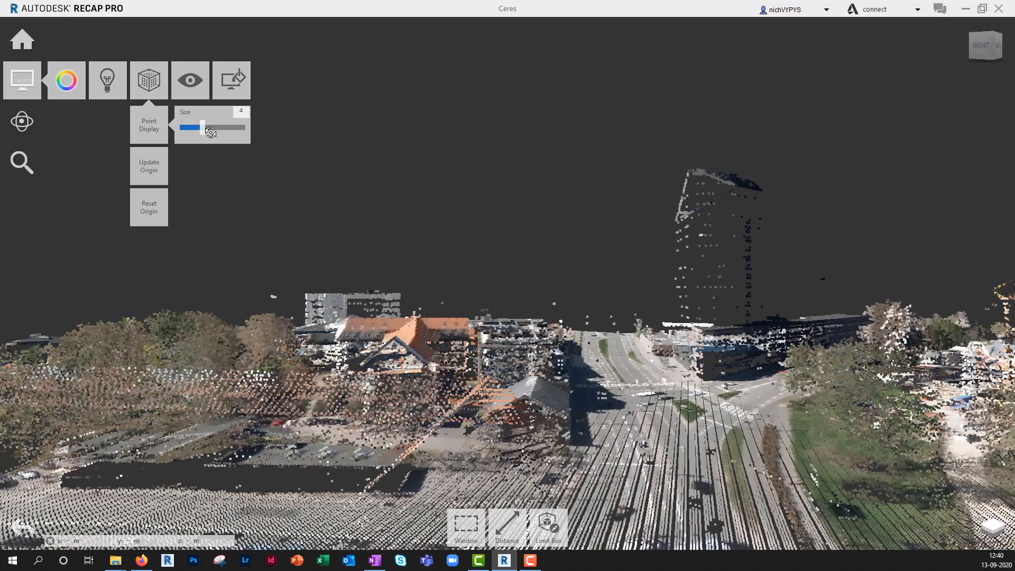
{"action": "left_click_drag", "start_coordinate": [194, 128], "coordinate": [237, 128]}
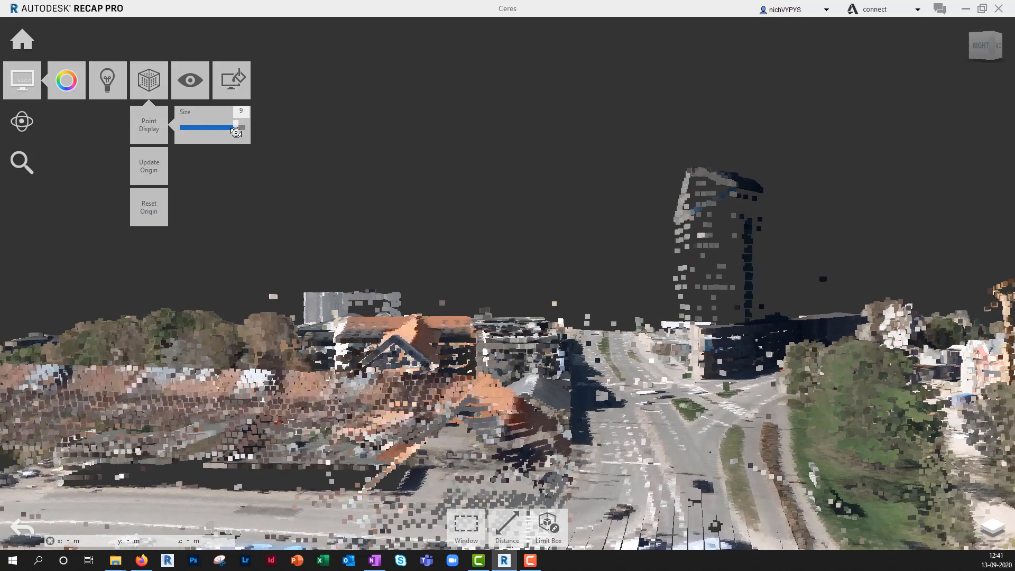
{"action": "left_click_drag", "start_coordinate": [232, 128], "coordinate": [213, 128]}
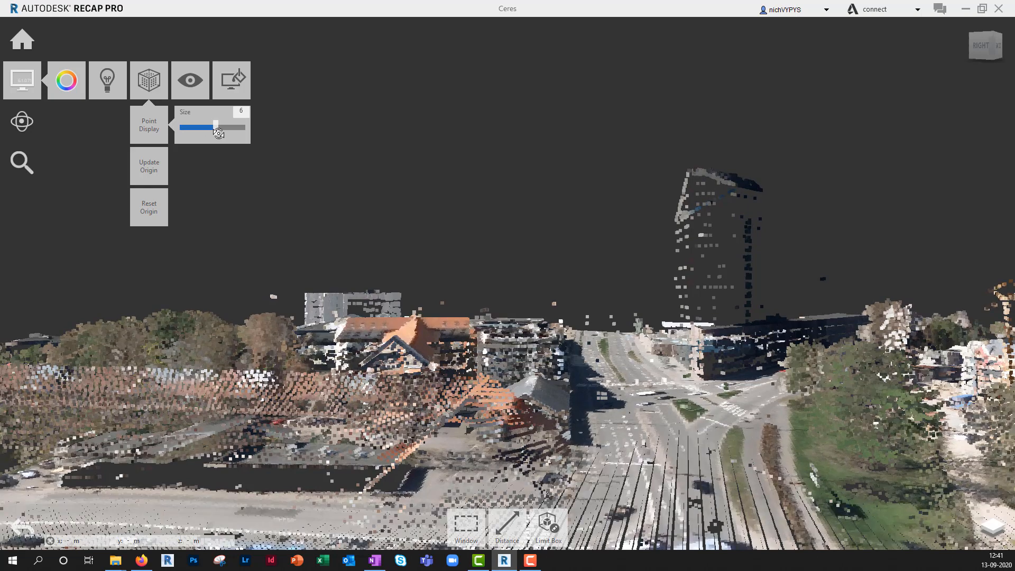
{"action": "left_click_drag", "start_coordinate": [218, 127], "coordinate": [211, 128]}
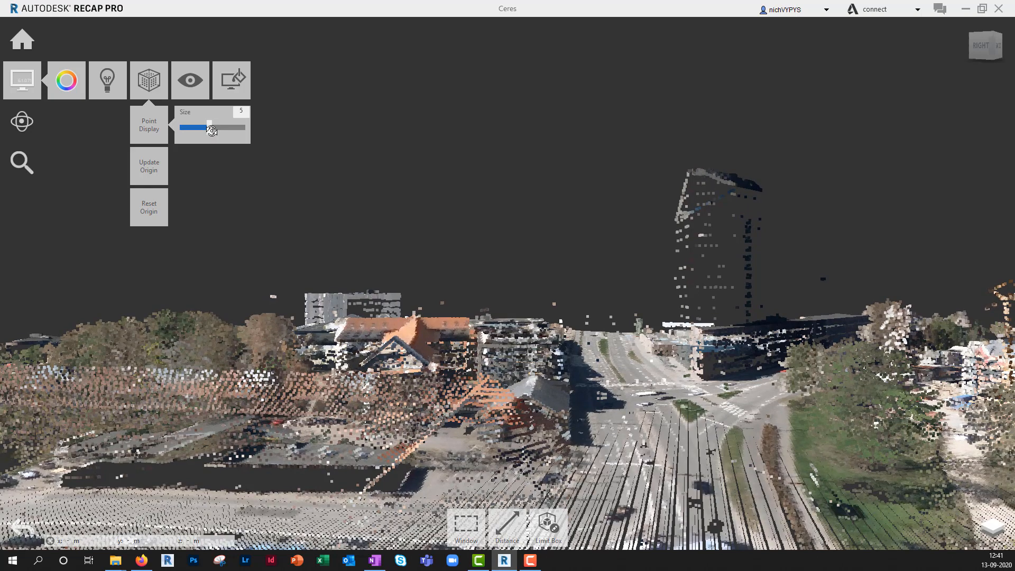
{"action": "left_click", "coordinate": [466, 525]}
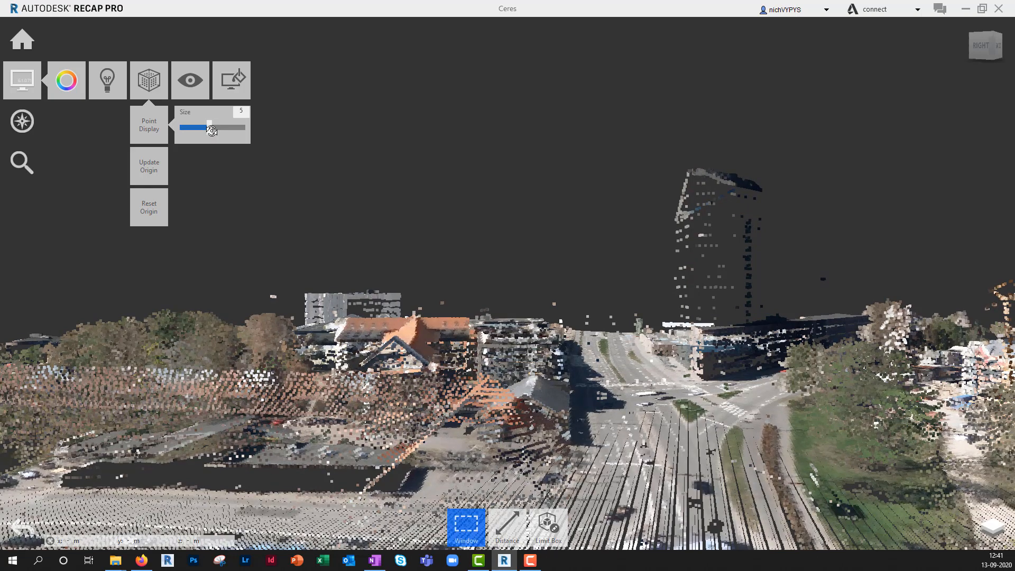
Colour the scan points by elevation
{"action": "left_click", "coordinate": [66, 80]}
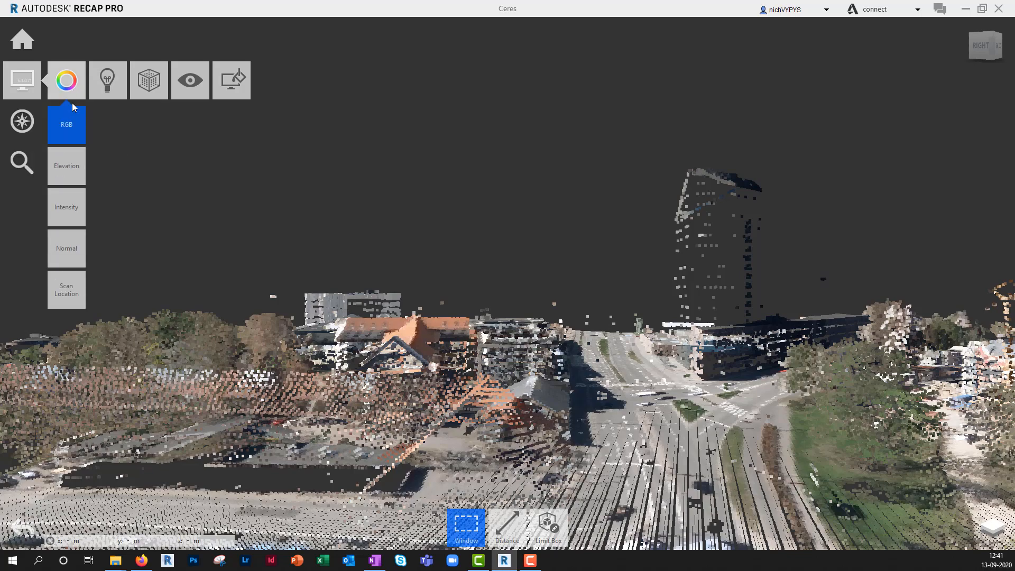
{"action": "left_click", "coordinate": [66, 166]}
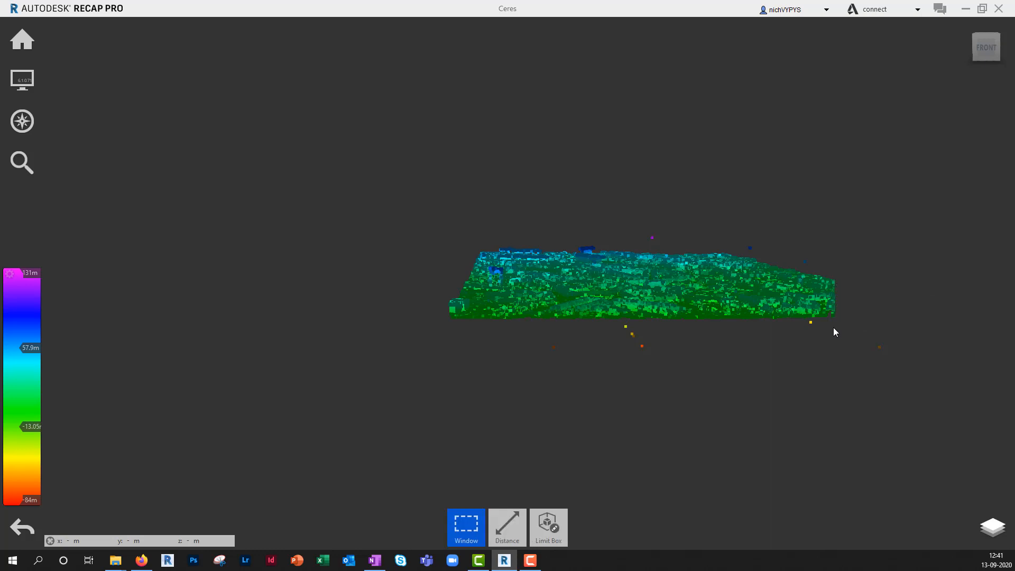
{"action": "mouse_move", "coordinate": [101, 498]}
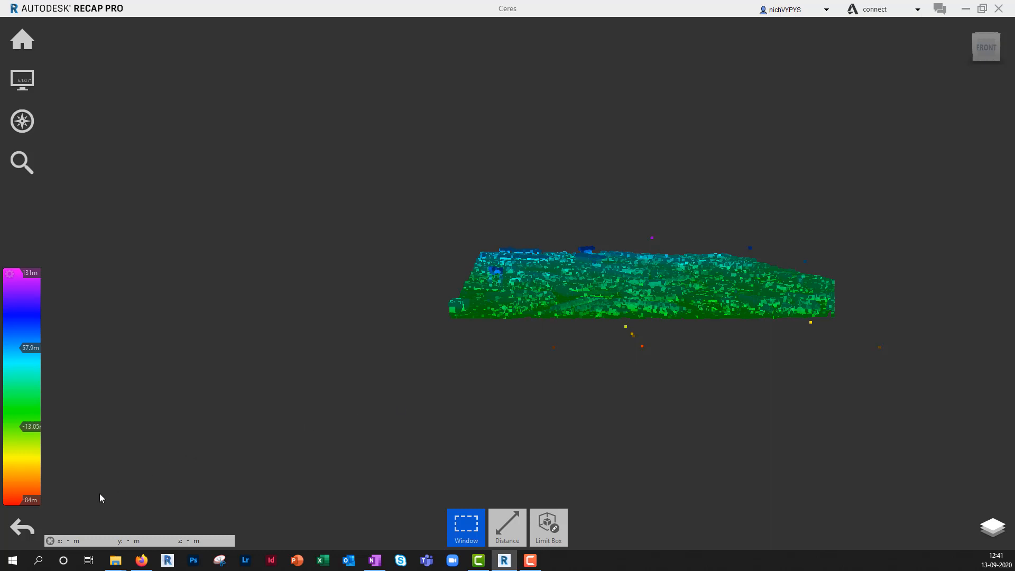
{"action": "left_click", "coordinate": [466, 527]}
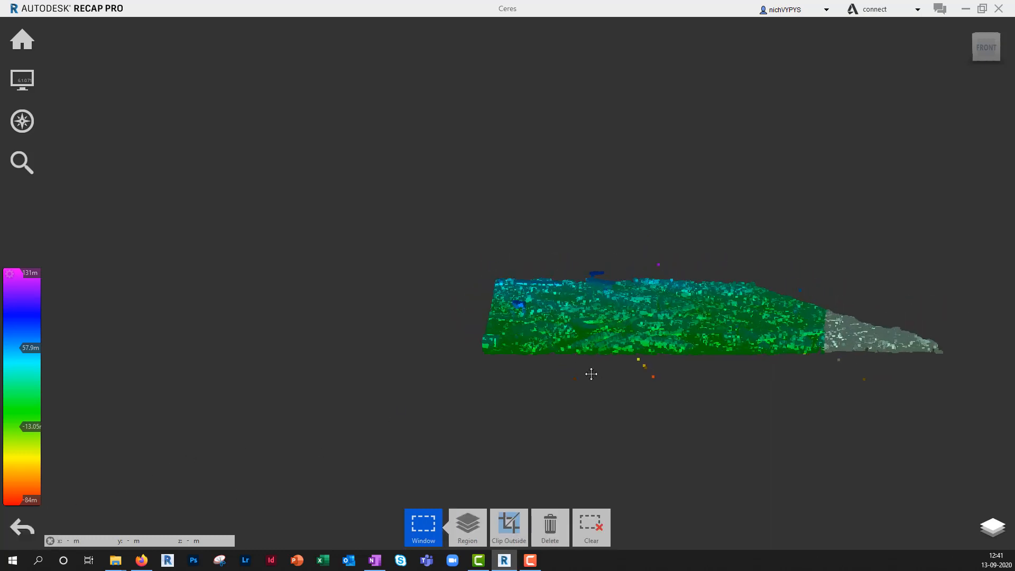
Switch the point colour mode back to RGB
{"action": "left_click", "coordinate": [21, 80]}
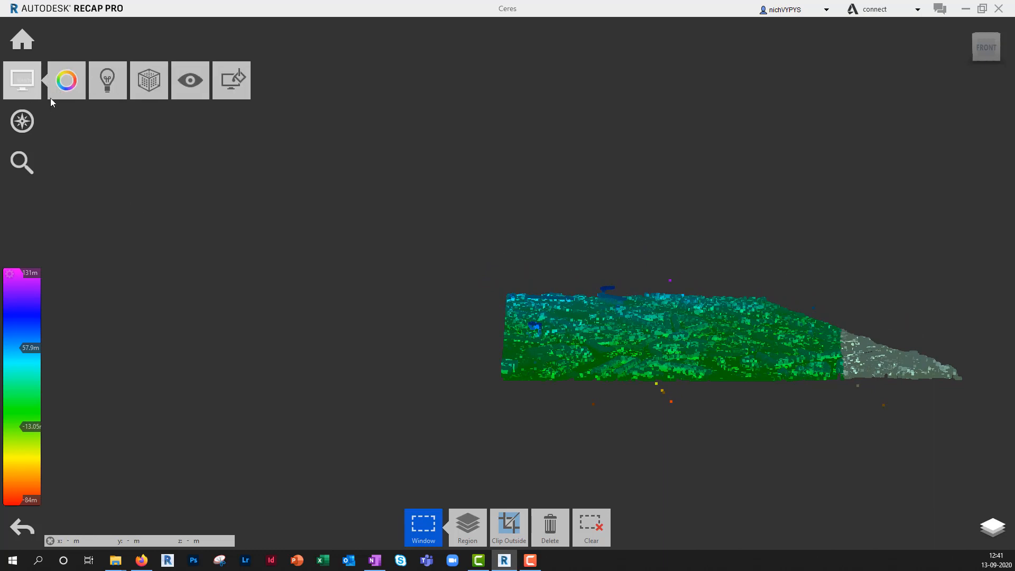
{"action": "left_click", "coordinate": [65, 80]}
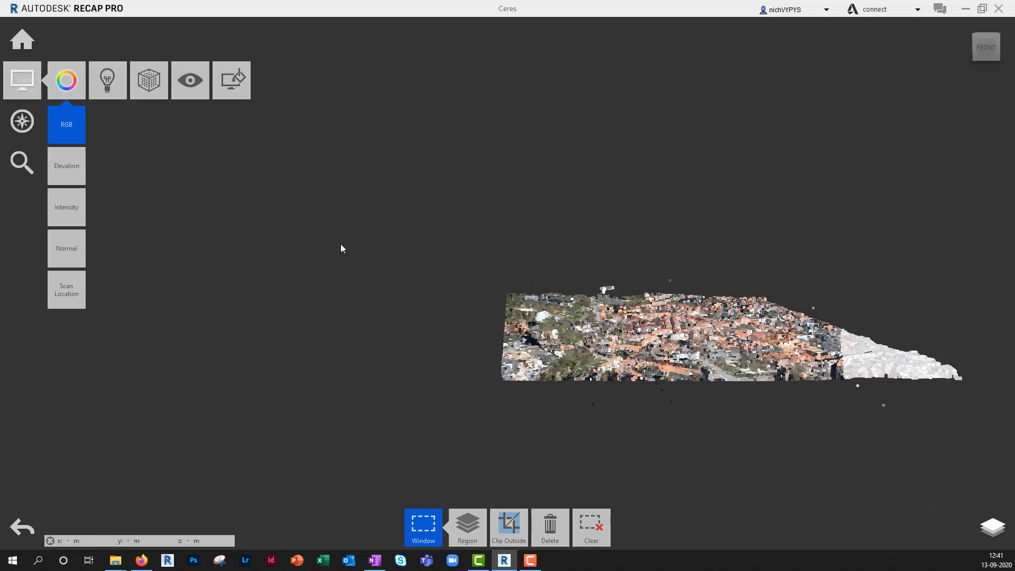
{"action": "left_click", "coordinate": [66, 80]}
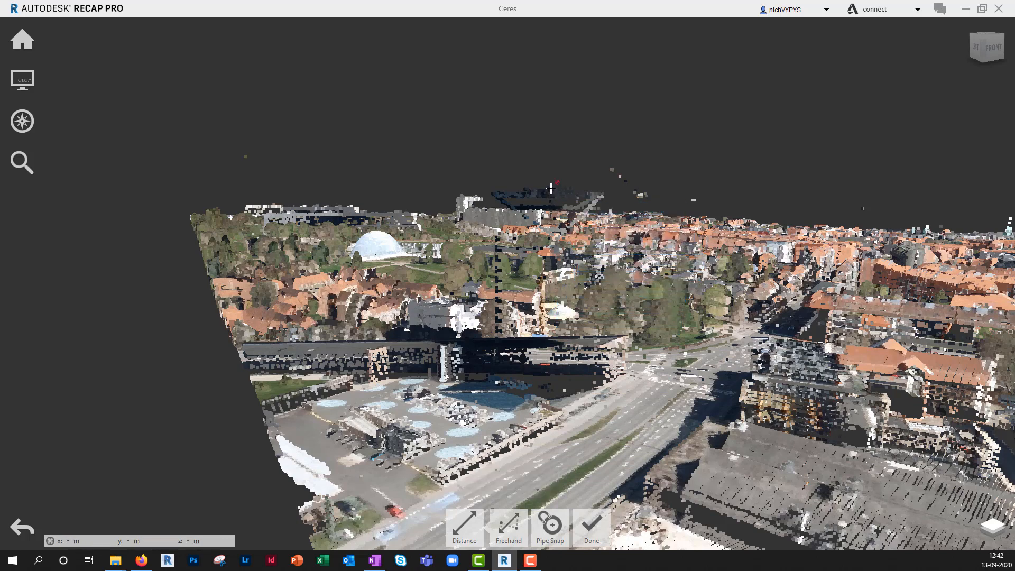
{"action": "mouse_move", "coordinate": [583, 190]}
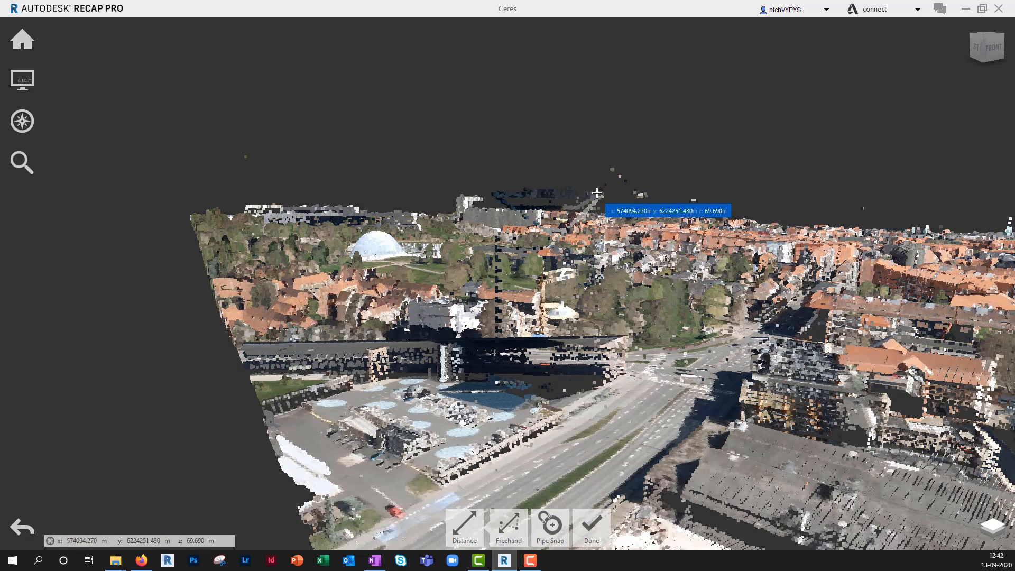
{"action": "mouse_move", "coordinate": [531, 211]}
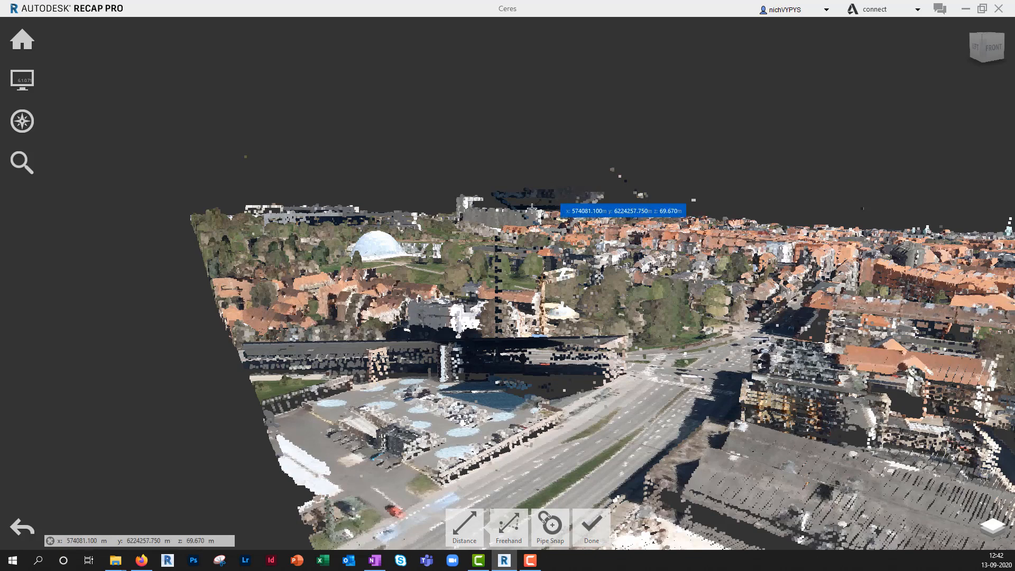
Place the first distance-measurement point on top of the tall tower
{"action": "left_click", "coordinate": [21, 80]}
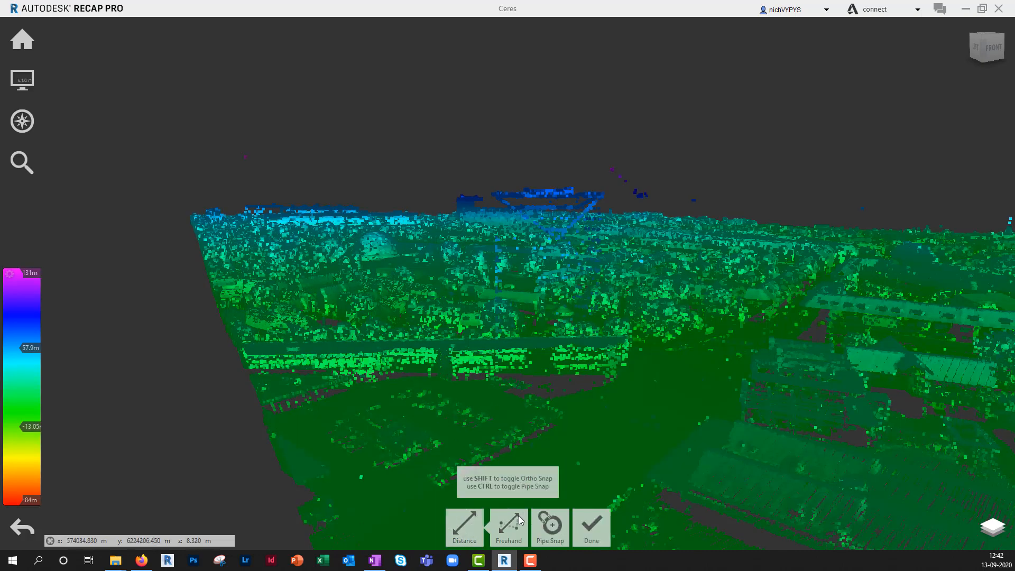
{"action": "mouse_move", "coordinate": [568, 190]}
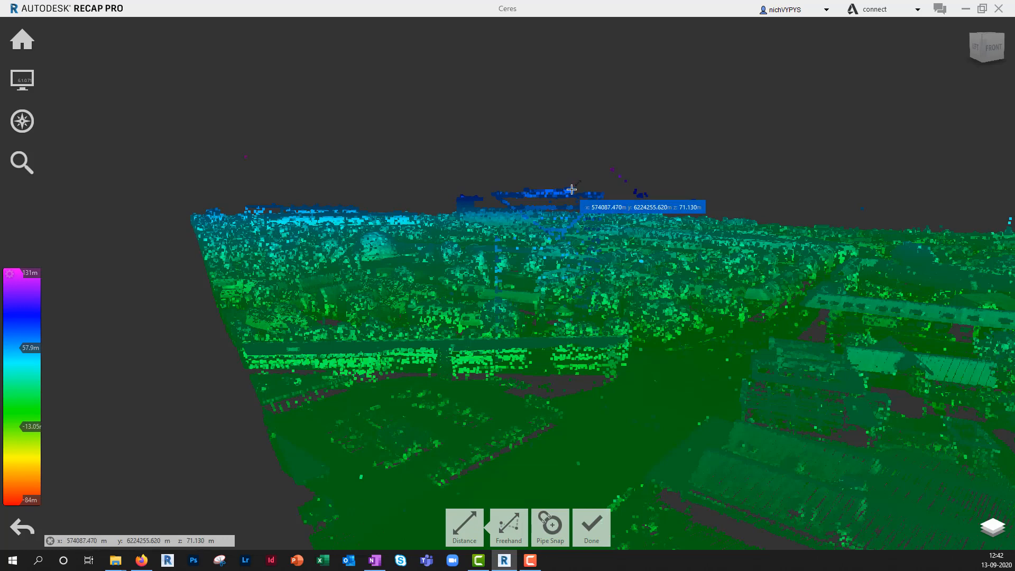
{"action": "left_click", "coordinate": [590, 526]}
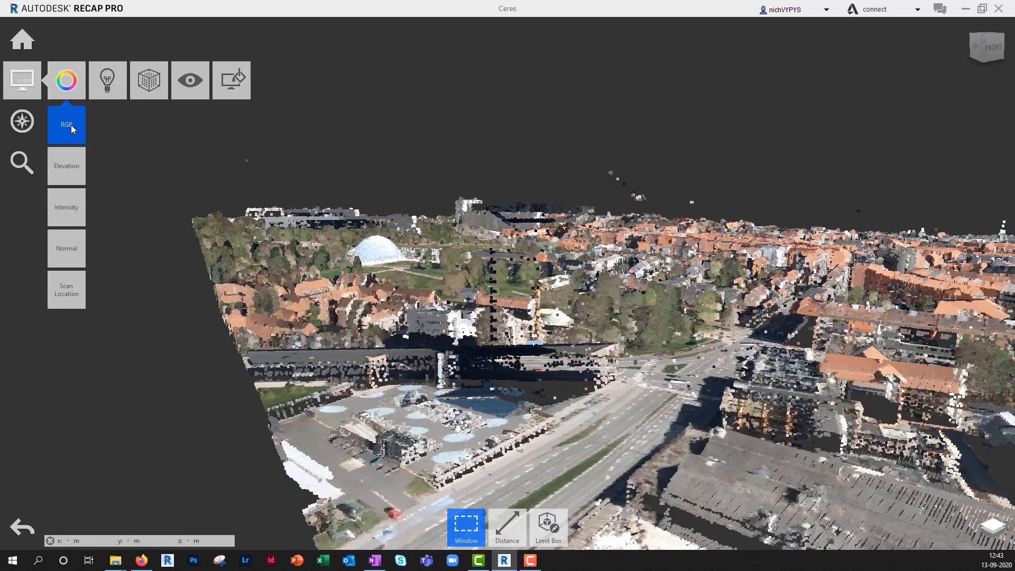
Measure the tower's vertical height with Ortho (Z) distance, giving 64.080 m
{"action": "left_click", "coordinate": [507, 524]}
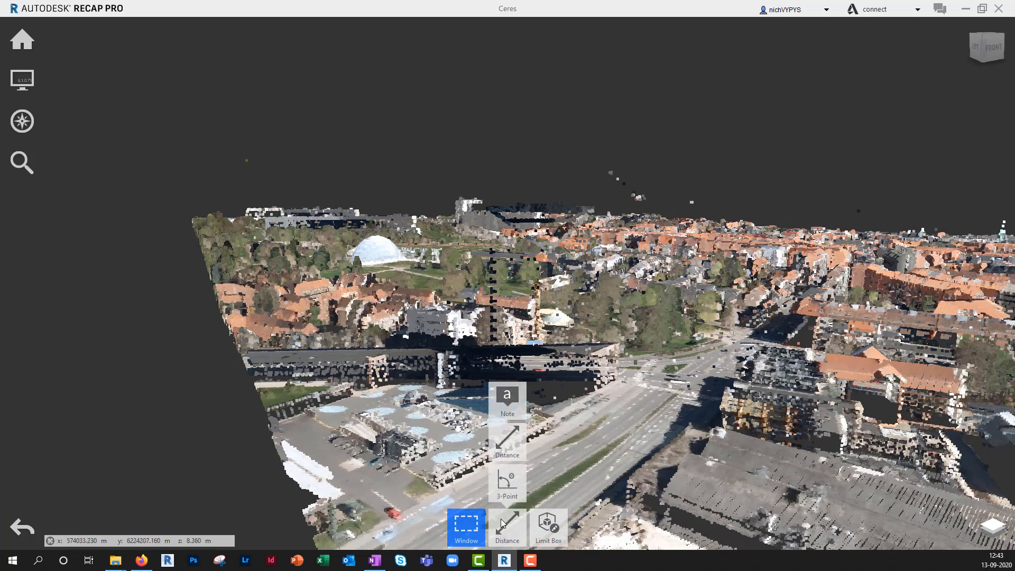
{"action": "left_click", "coordinate": [507, 527]}
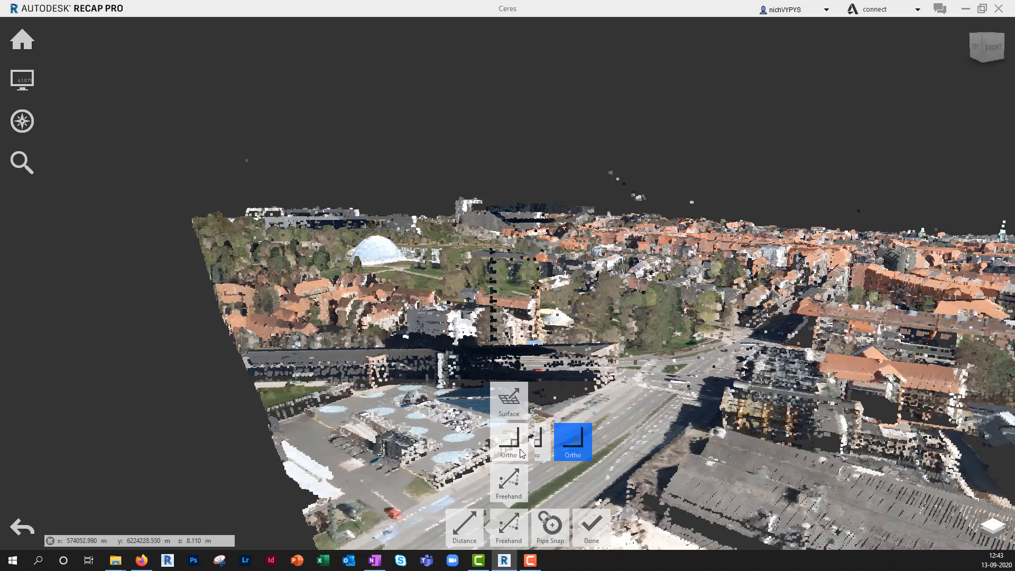
{"action": "left_click", "coordinate": [572, 442]}
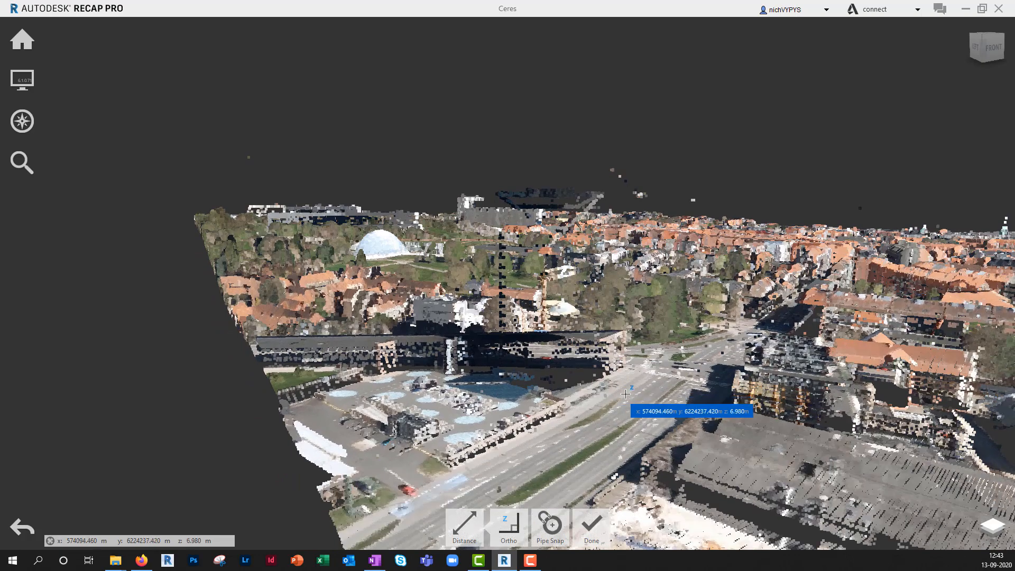
{"action": "mouse_move", "coordinate": [632, 374]}
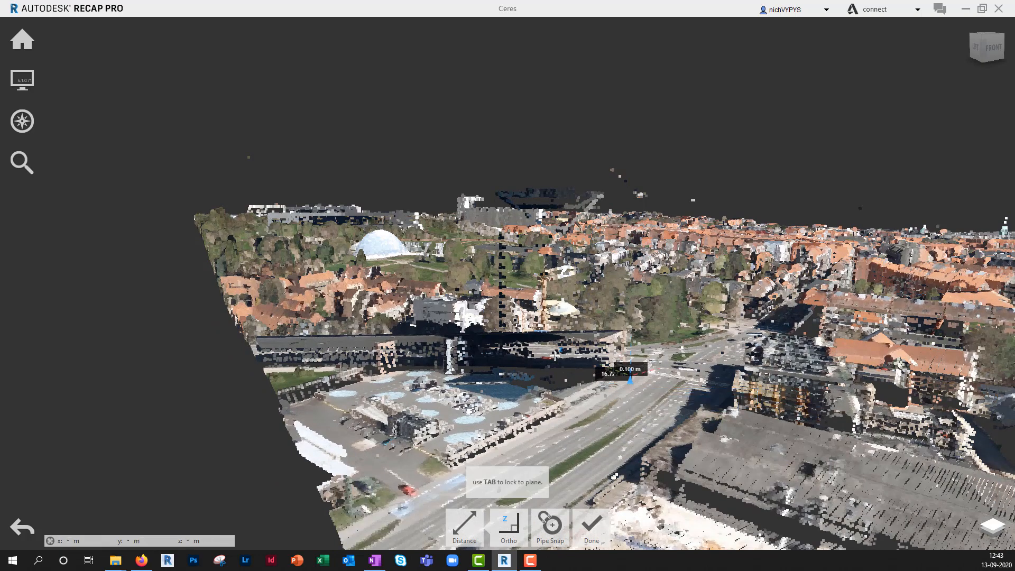
{"action": "left_click", "coordinate": [530, 188]}
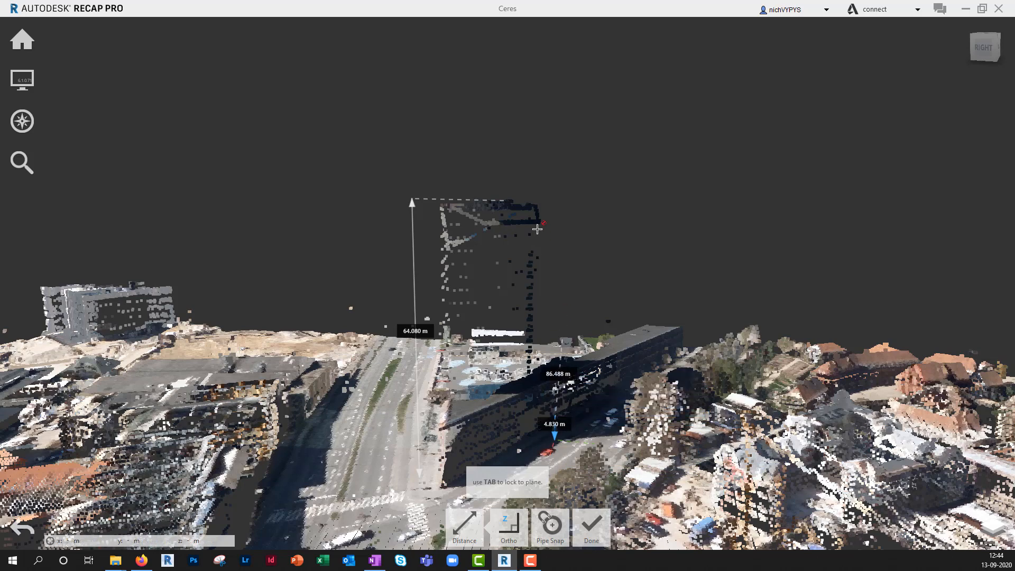
{"action": "left_click", "coordinate": [508, 201]}
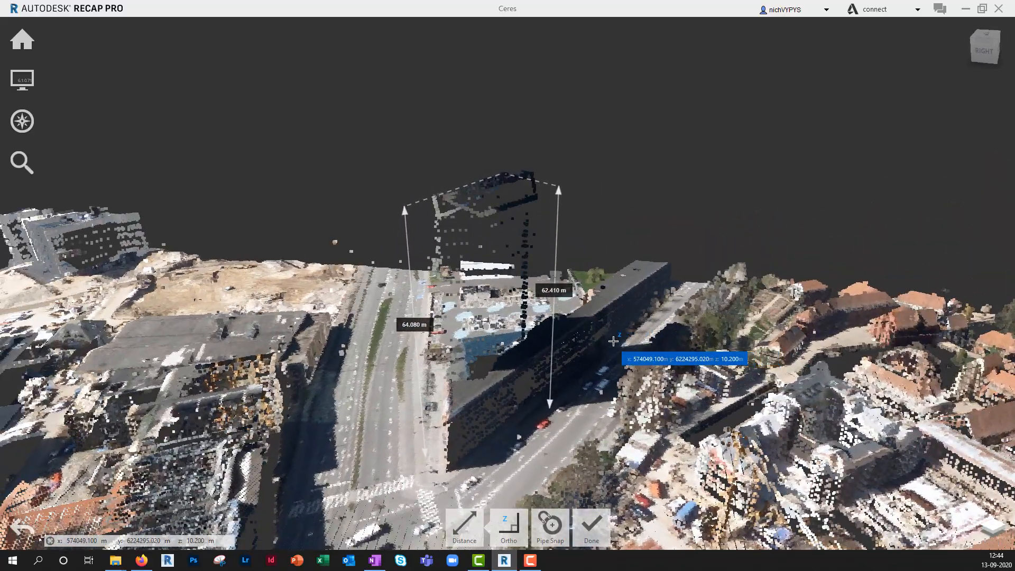
{"action": "mouse_move", "coordinate": [797, 473]}
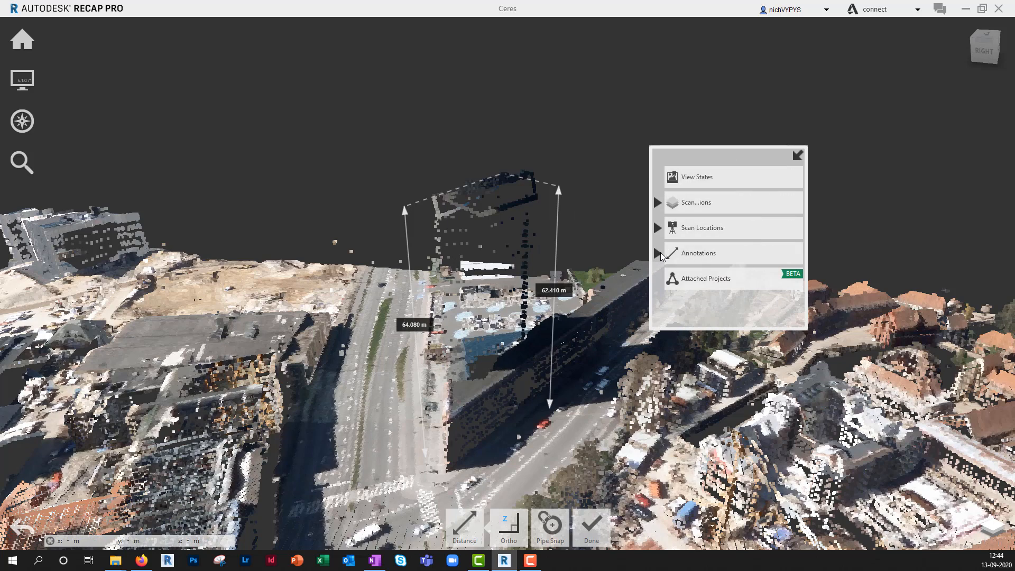
Expand the annotations list and toggle the 62.410 m measurement off and on
{"action": "left_click", "coordinate": [658, 253]}
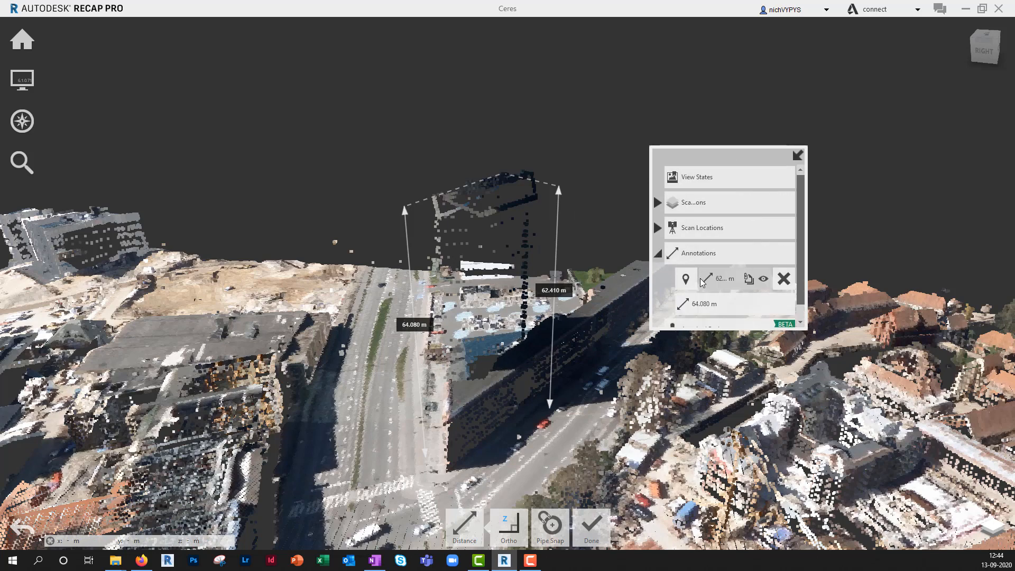
{"action": "left_click", "coordinate": [763, 278]}
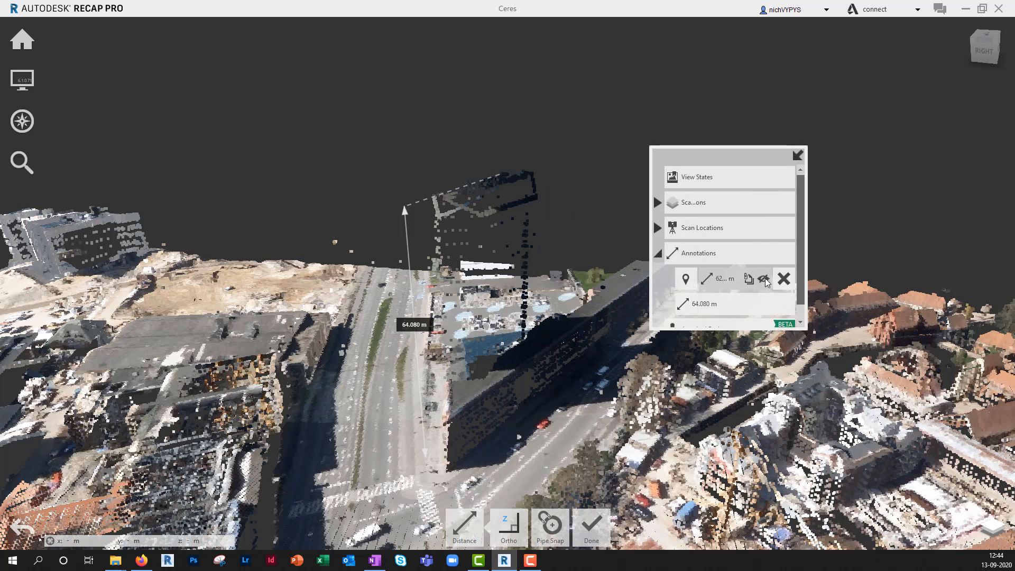
{"action": "left_click", "coordinate": [763, 279]}
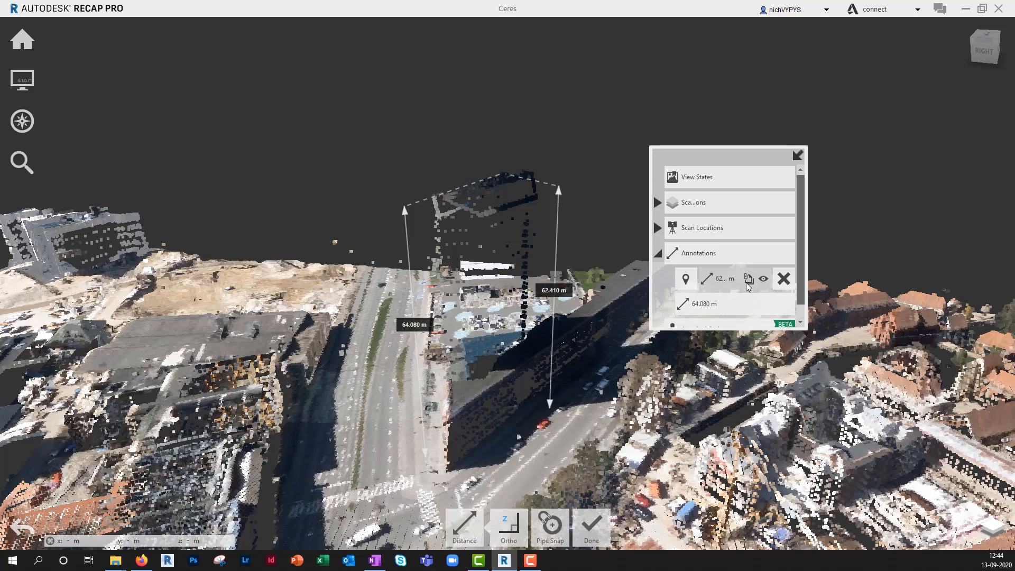
{"action": "mouse_move", "coordinate": [783, 279]}
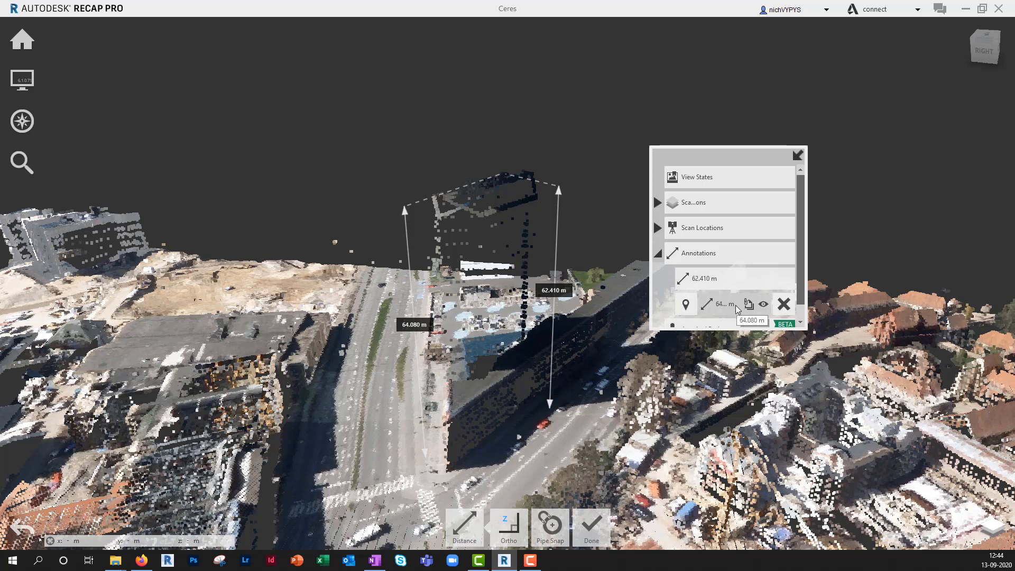
{"action": "mouse_move", "coordinate": [685, 305]}
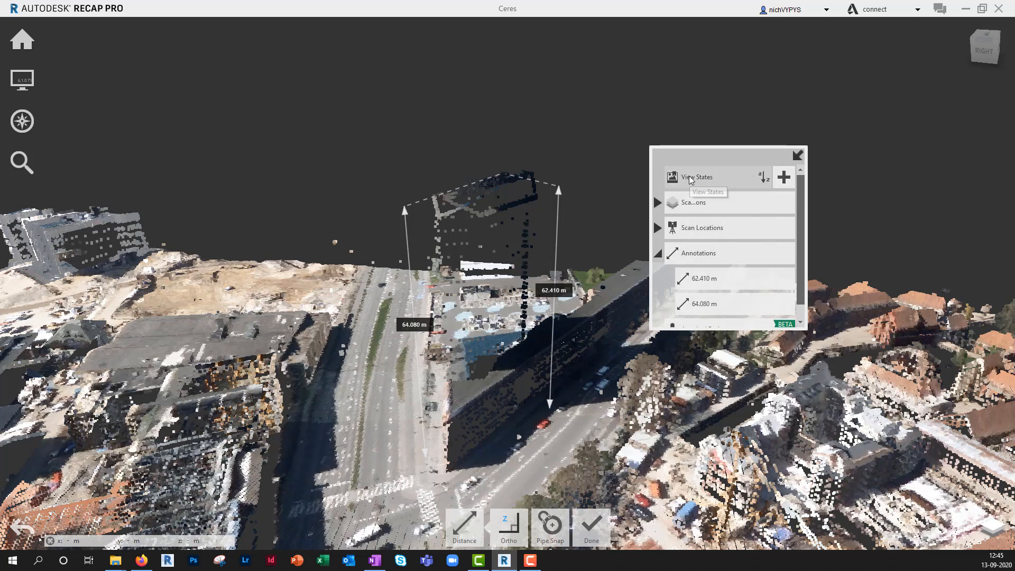
{"action": "mouse_move", "coordinate": [785, 176]}
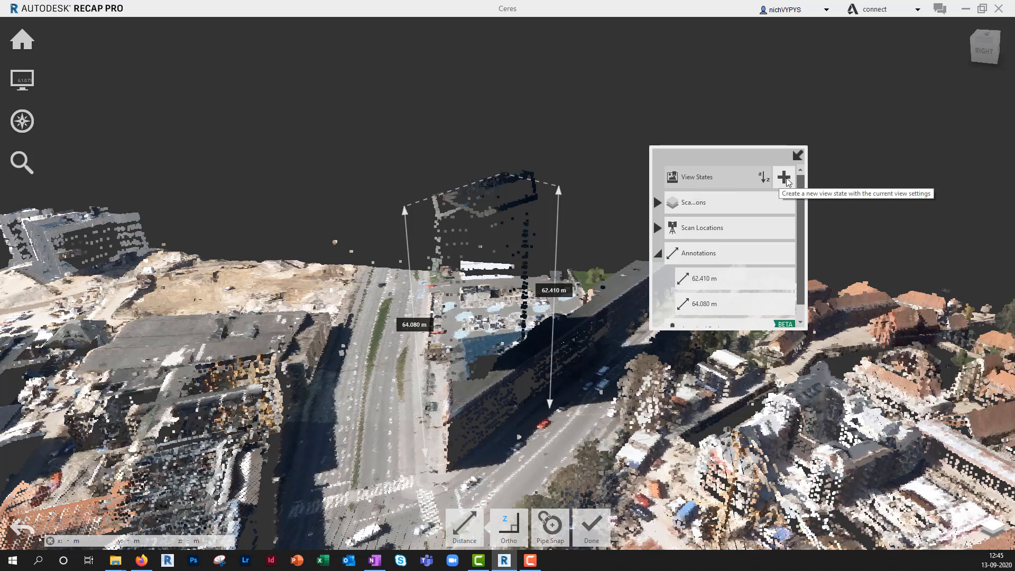
Add a view state capturing the tower view with its height measurements
{"action": "left_click", "coordinate": [784, 177]}
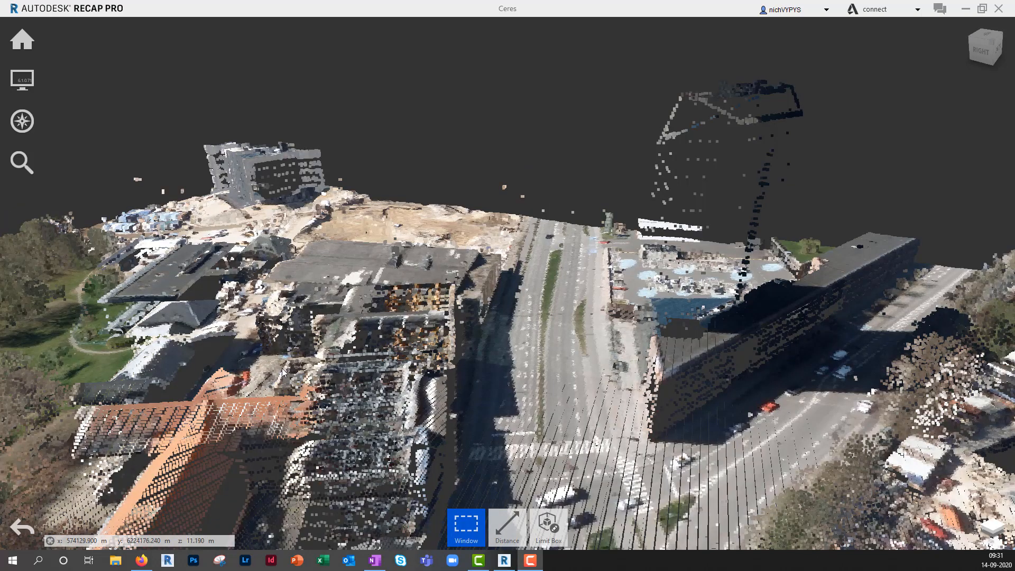
Return to the start screen and browse for VIA teatertorv_B.rcp
{"action": "left_click", "coordinate": [22, 39]}
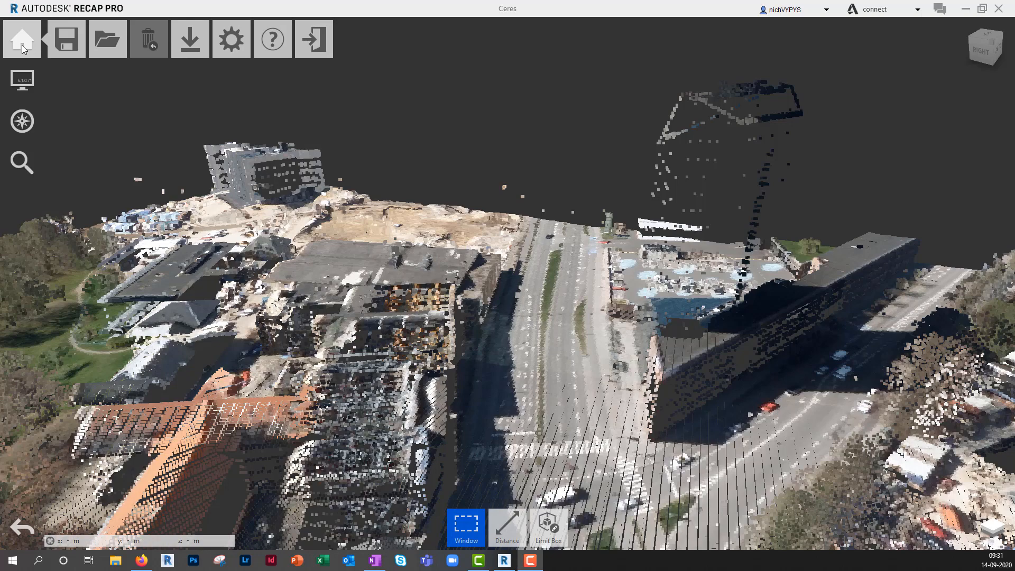
{"action": "left_click", "coordinate": [23, 39]}
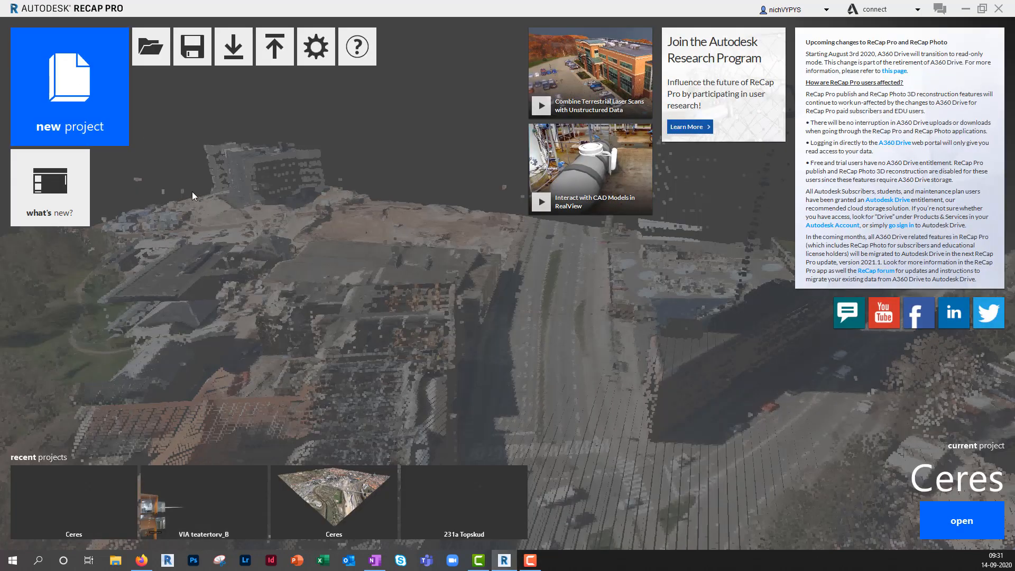
{"action": "mouse_move", "coordinate": [208, 233]}
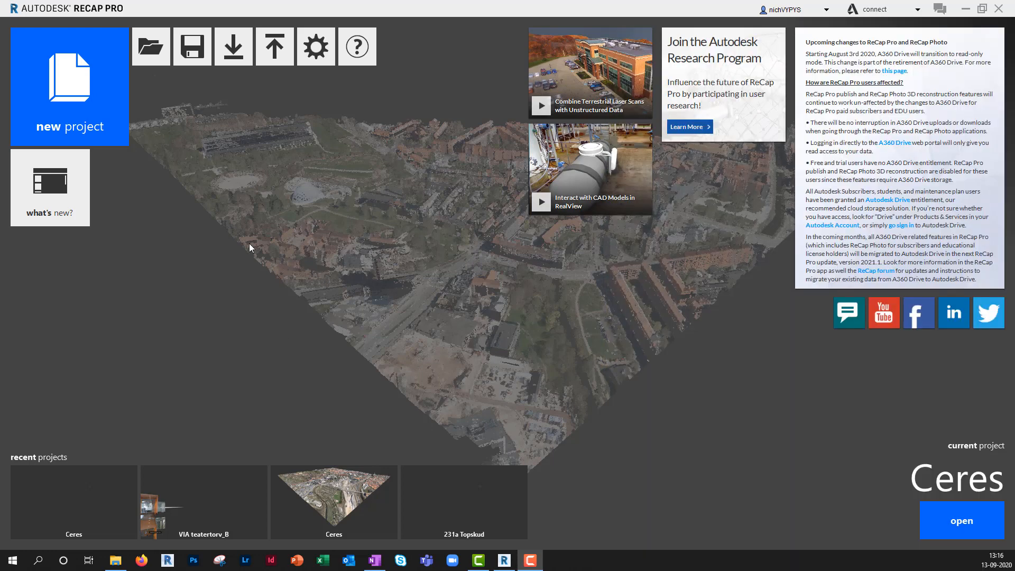
{"action": "left_click", "coordinate": [150, 46]}
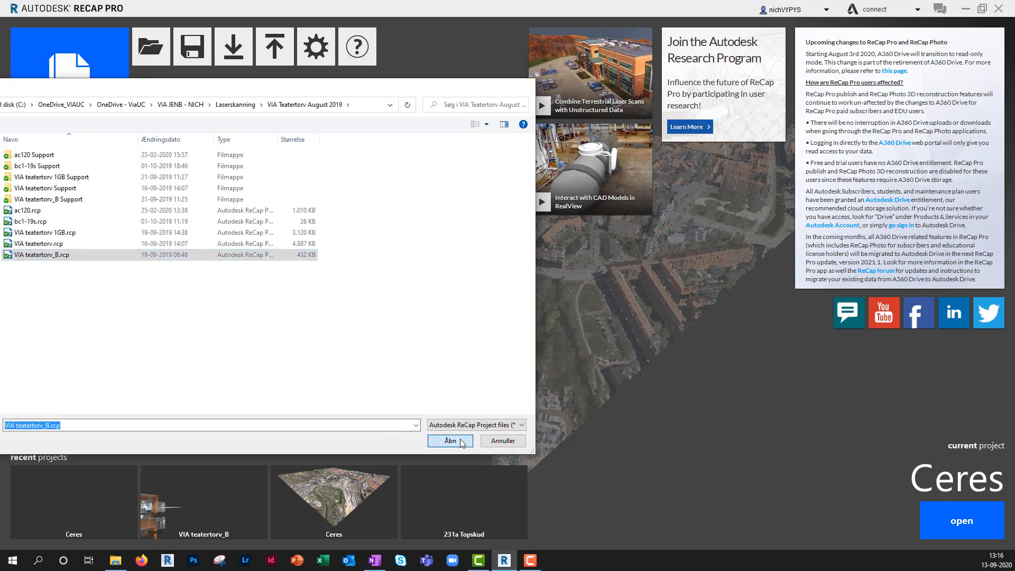
Open the VIA teatertorv_B project and zoom to fit the whole building scan
{"action": "left_click", "coordinate": [450, 442]}
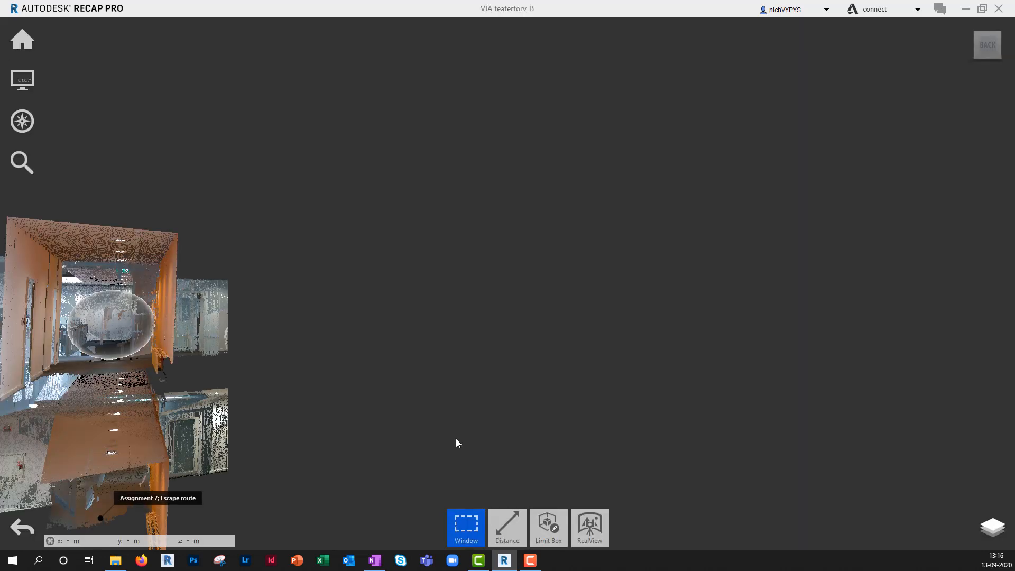
{"action": "left_click", "coordinate": [21, 121]}
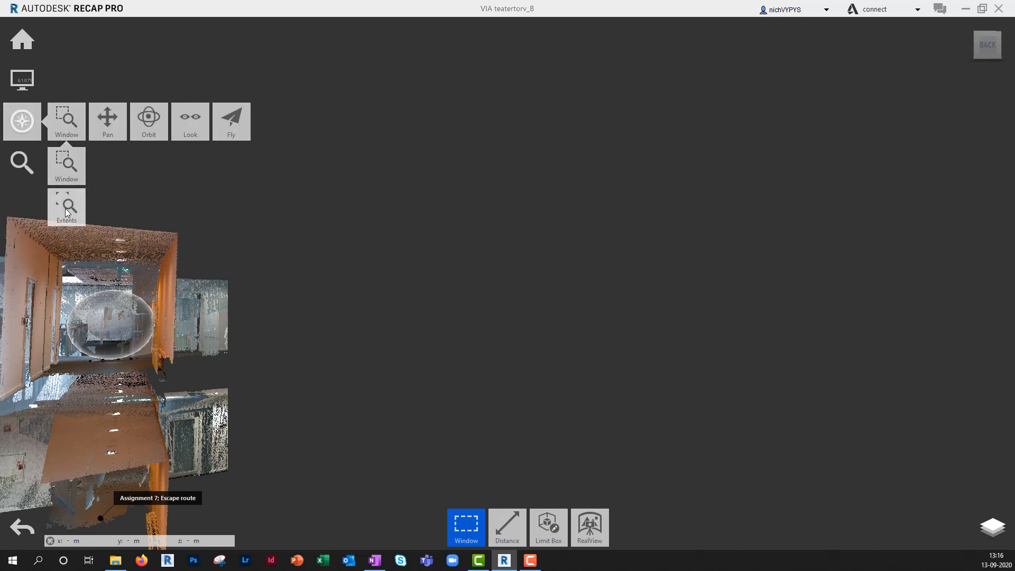
{"action": "left_click", "coordinate": [66, 206]}
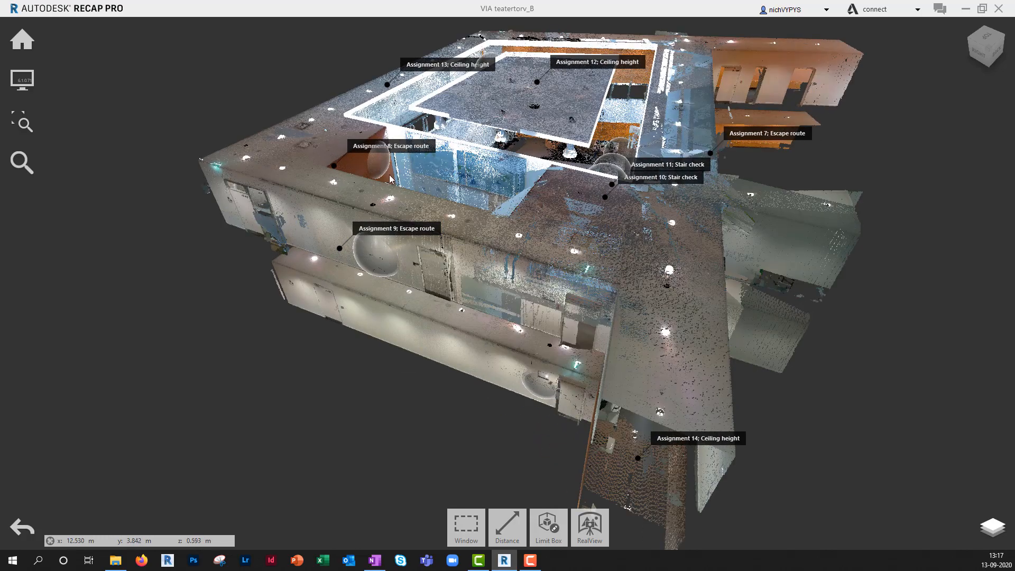
{"action": "mouse_move", "coordinate": [583, 482]}
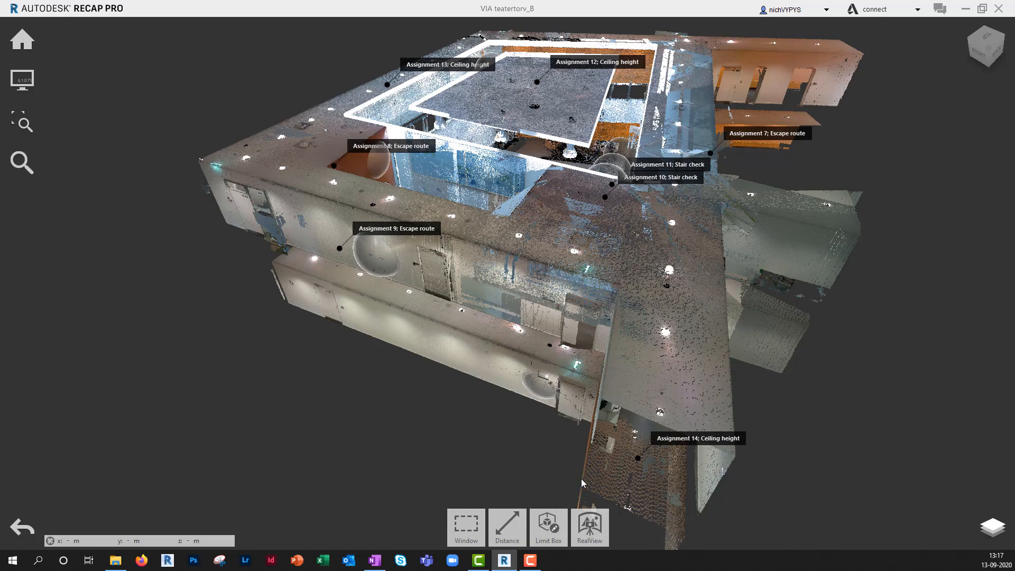
{"action": "mouse_move", "coordinate": [588, 523]}
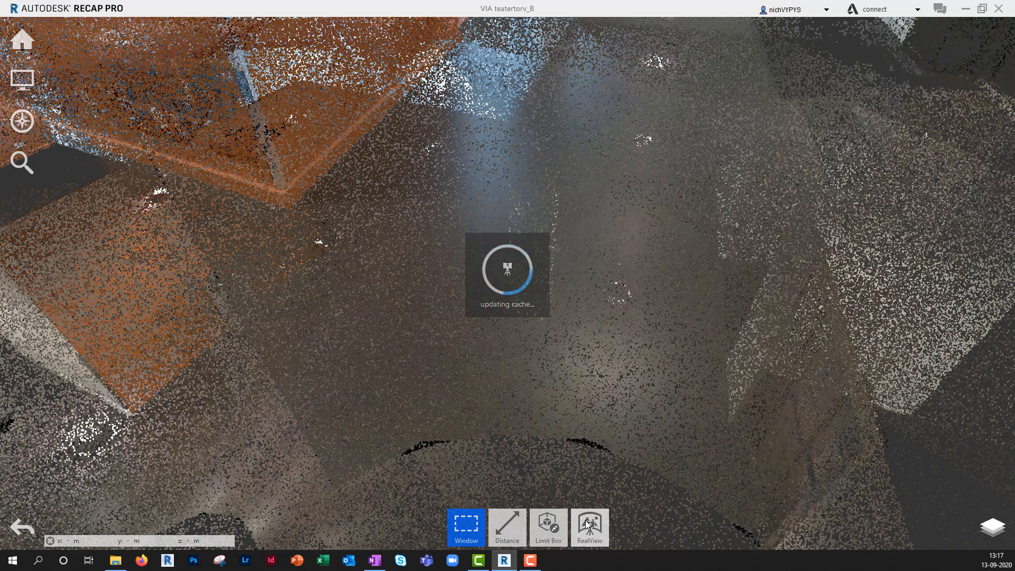
Visit a stairwell scan's RealView, return to 3D View, and open Project Navigator
{"action": "left_click", "coordinate": [588, 522]}
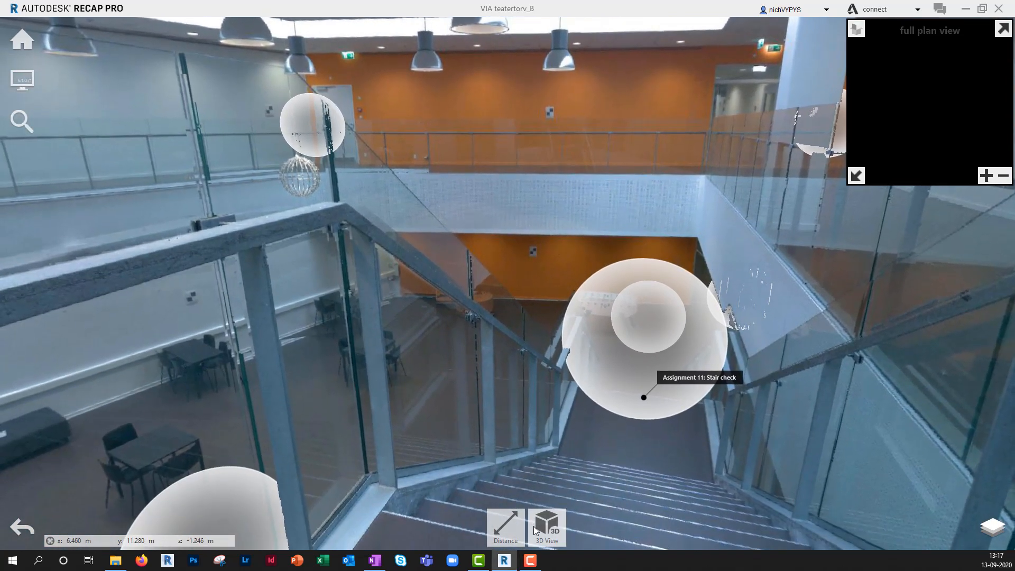
{"action": "left_click", "coordinate": [547, 524]}
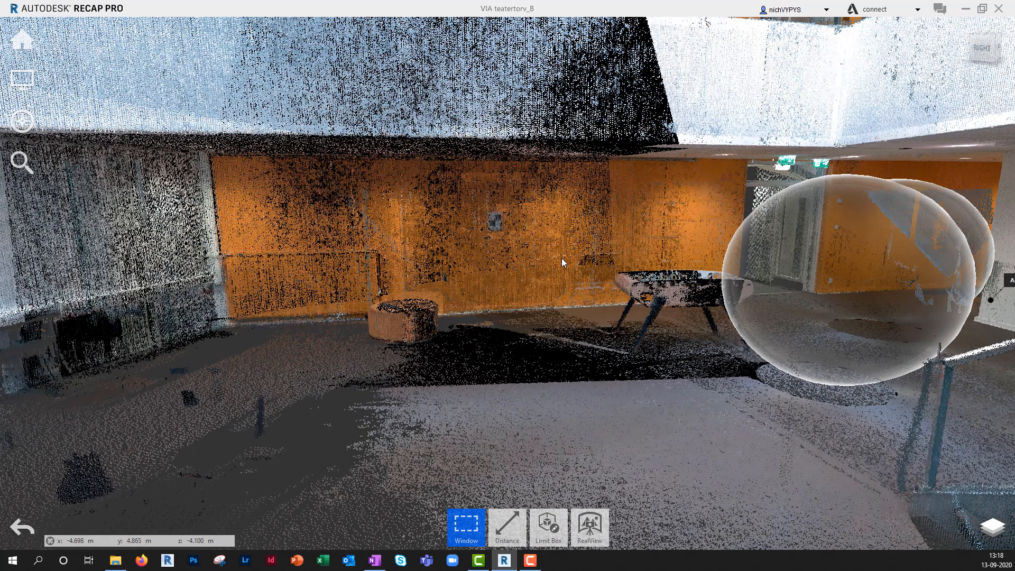
{"action": "mouse_move", "coordinate": [855, 488]}
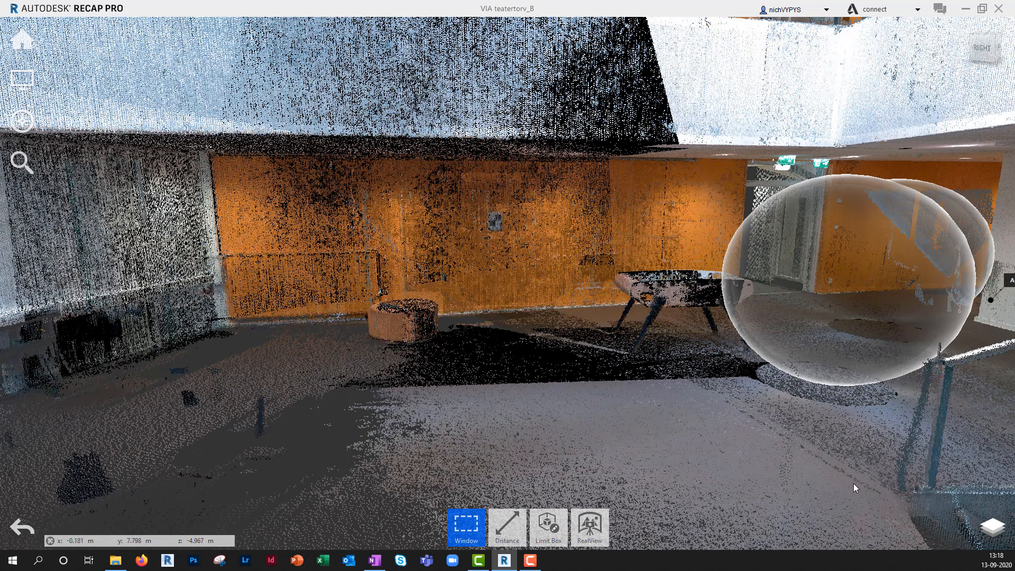
{"action": "left_click", "coordinate": [996, 528]}
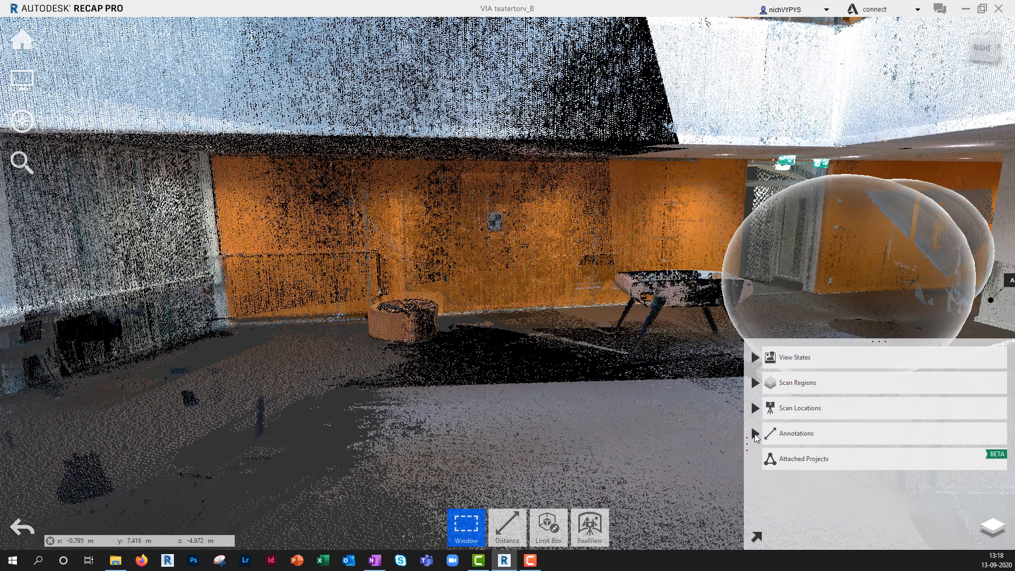
Expand Annotations and move to the Assignment 5 future door/window annotation
{"action": "left_click", "coordinate": [755, 433]}
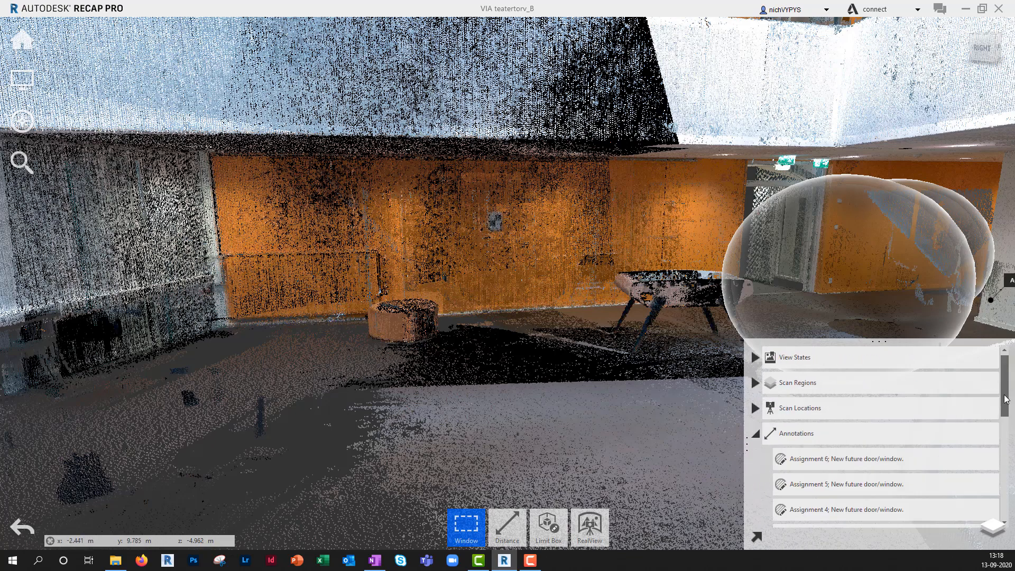
{"action": "scroll", "scroll_direction": "down", "scroll_amount": 3}
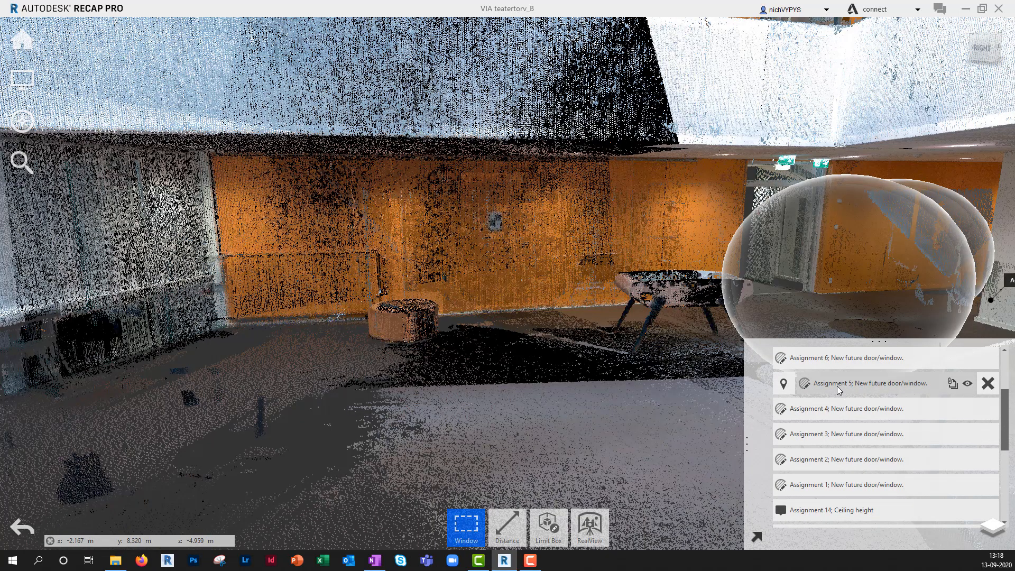
{"action": "mouse_move", "coordinate": [784, 384]}
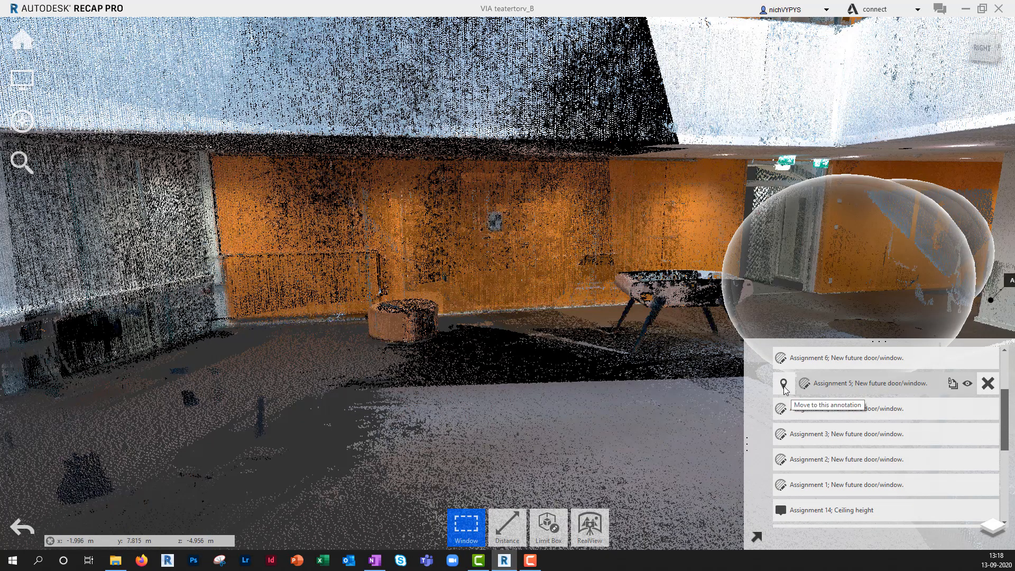
{"action": "left_click", "coordinate": [784, 383]}
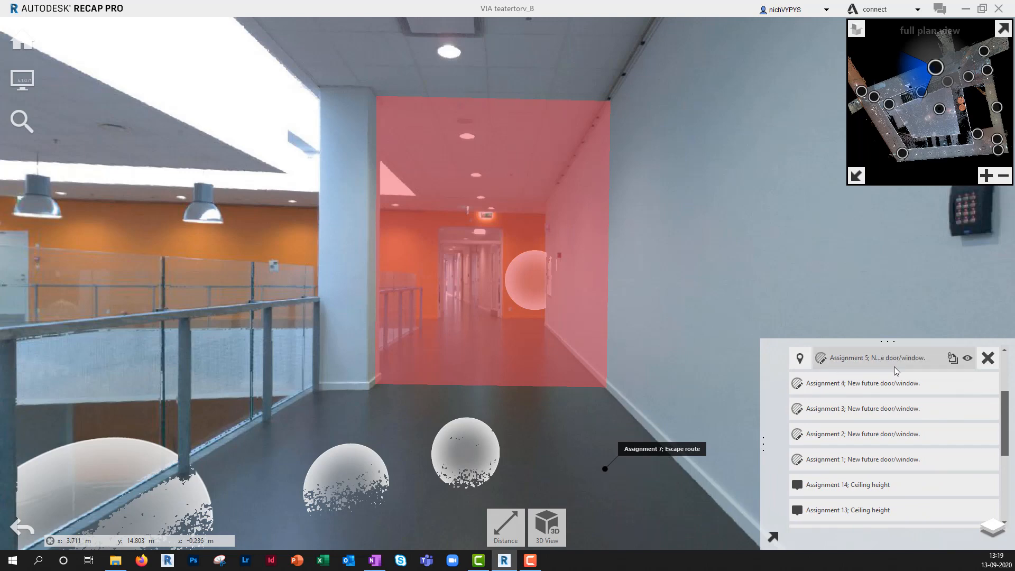
{"action": "mouse_move", "coordinate": [969, 358]}
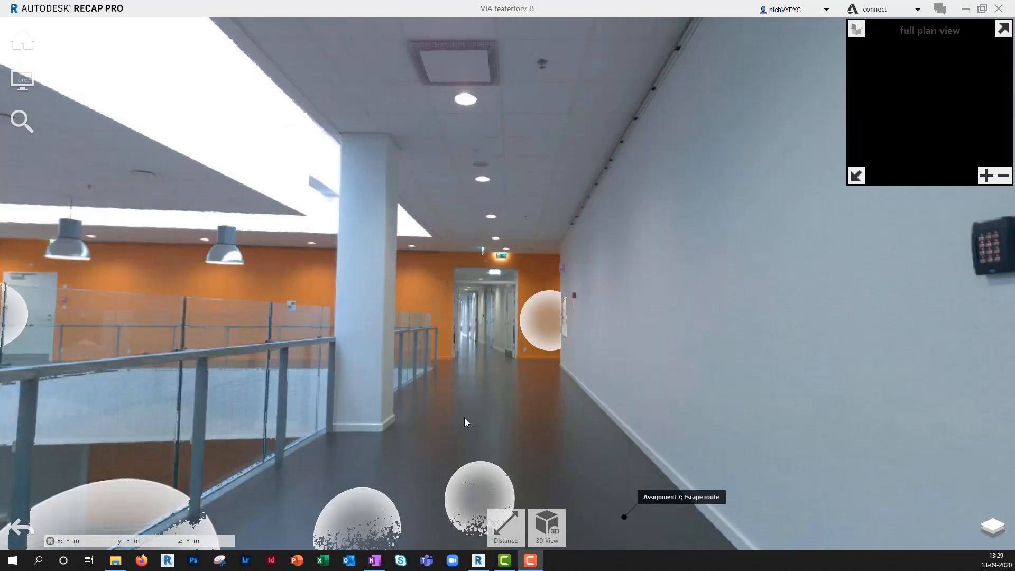
Set Mirror Balls Size to 24 in Display Settings > Visibility
{"action": "left_click", "coordinate": [21, 80]}
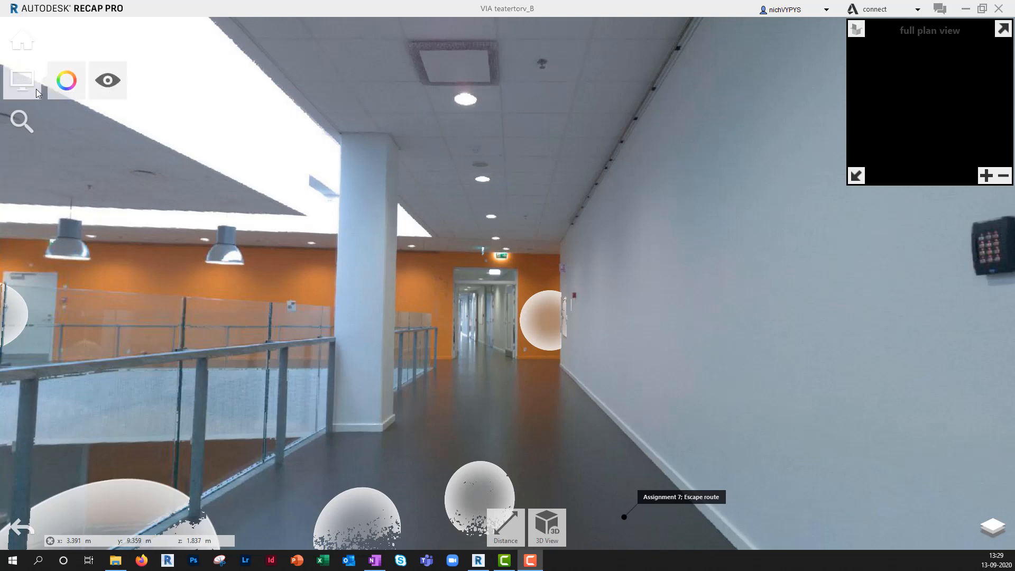
{"action": "left_click", "coordinate": [107, 80]}
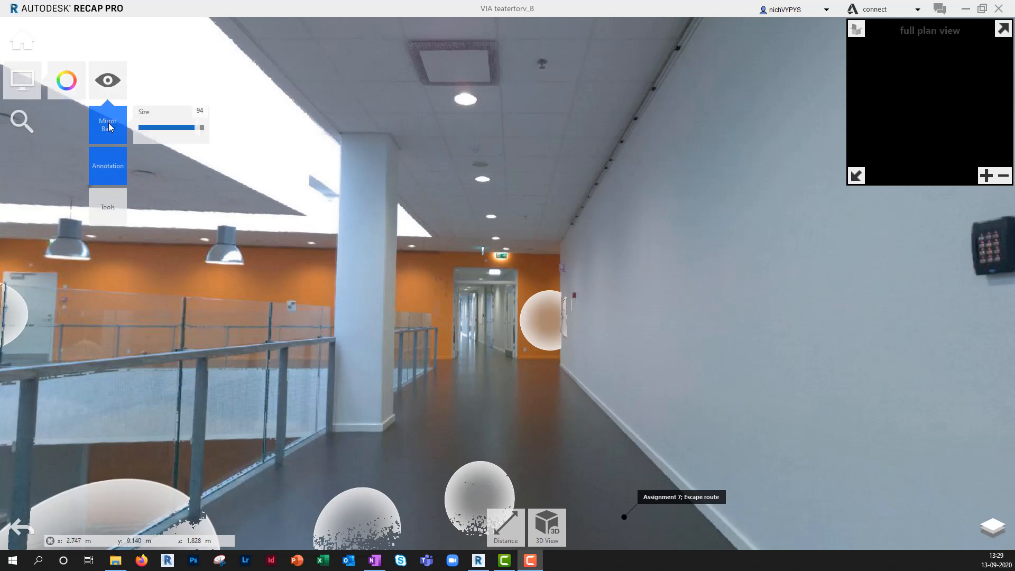
{"action": "left_click_drag", "start_coordinate": [201, 127], "coordinate": [165, 127]}
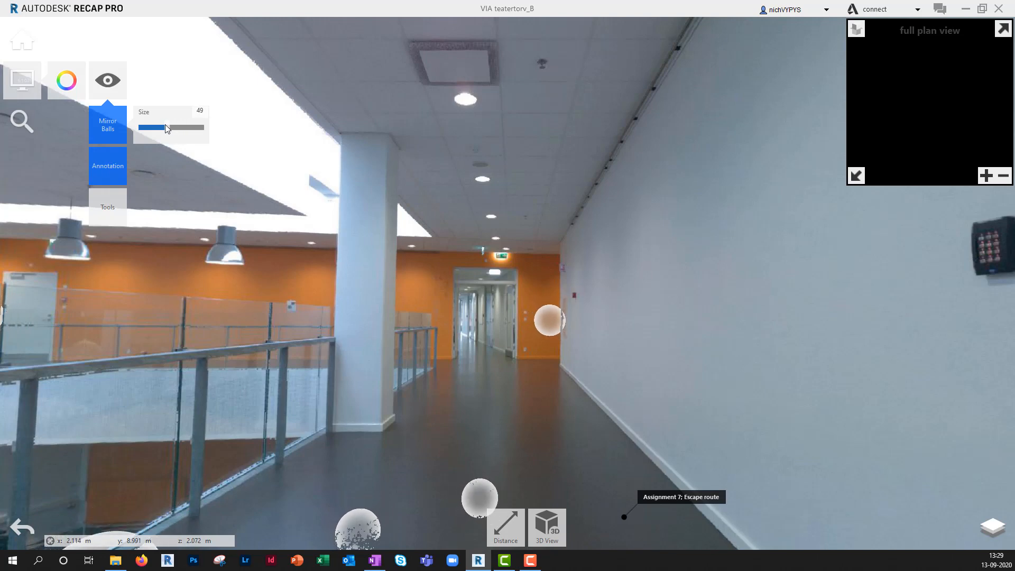
{"action": "left_click_drag", "start_coordinate": [164, 128], "coordinate": [150, 127]}
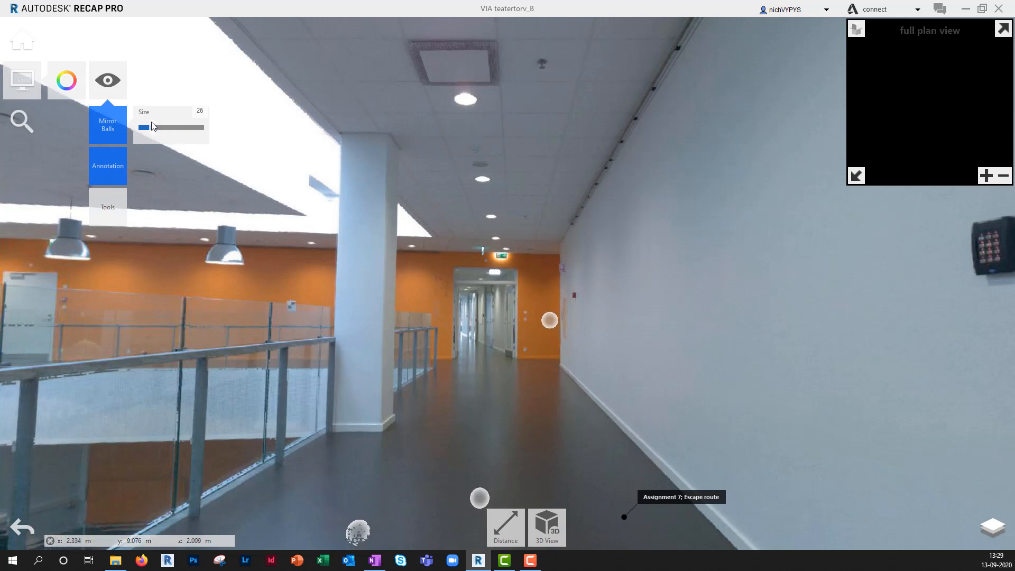
{"action": "left_click_drag", "start_coordinate": [150, 127], "coordinate": [142, 127]}
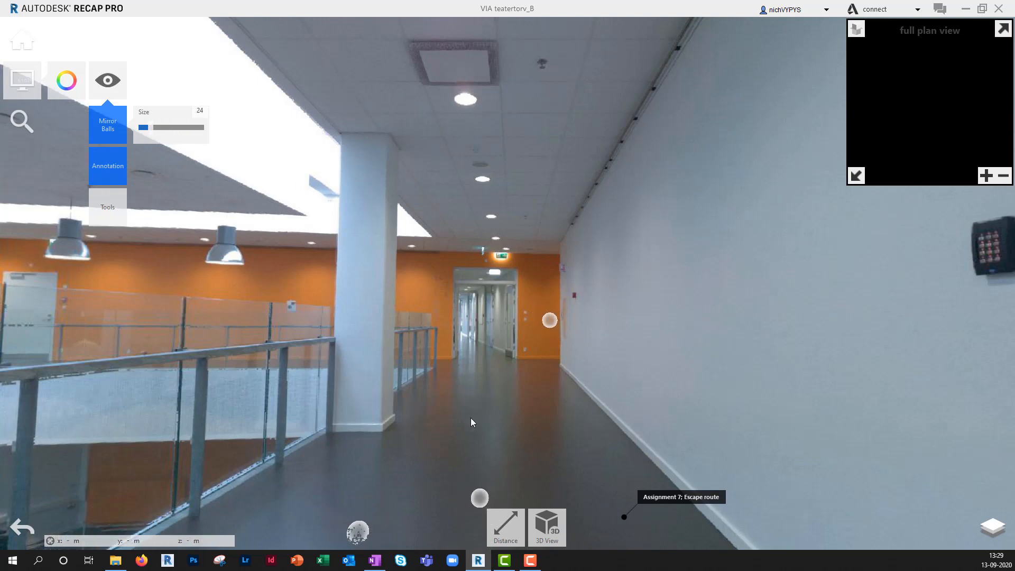
{"action": "left_click", "coordinate": [505, 527]}
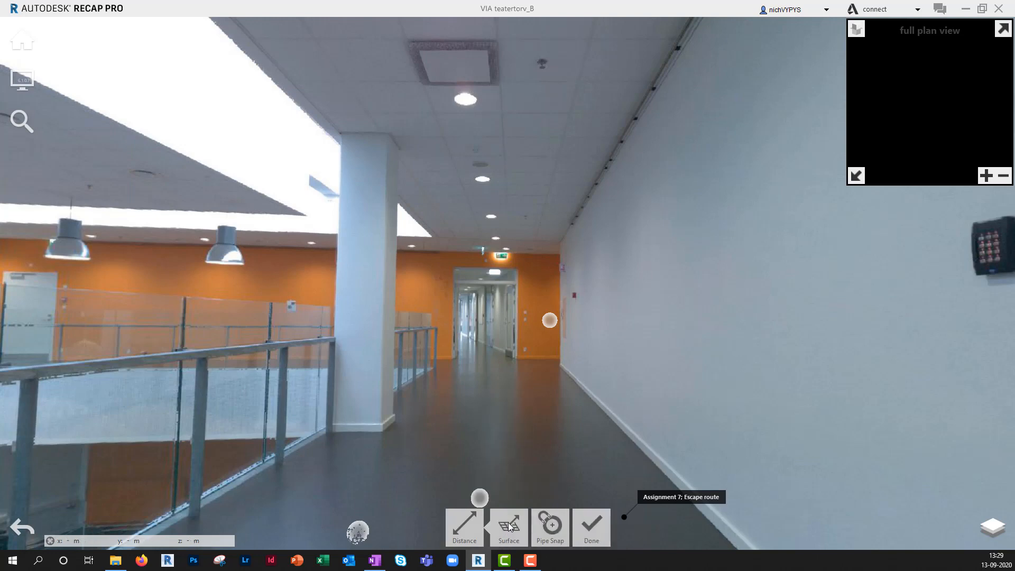
{"action": "left_click", "coordinate": [508, 527]}
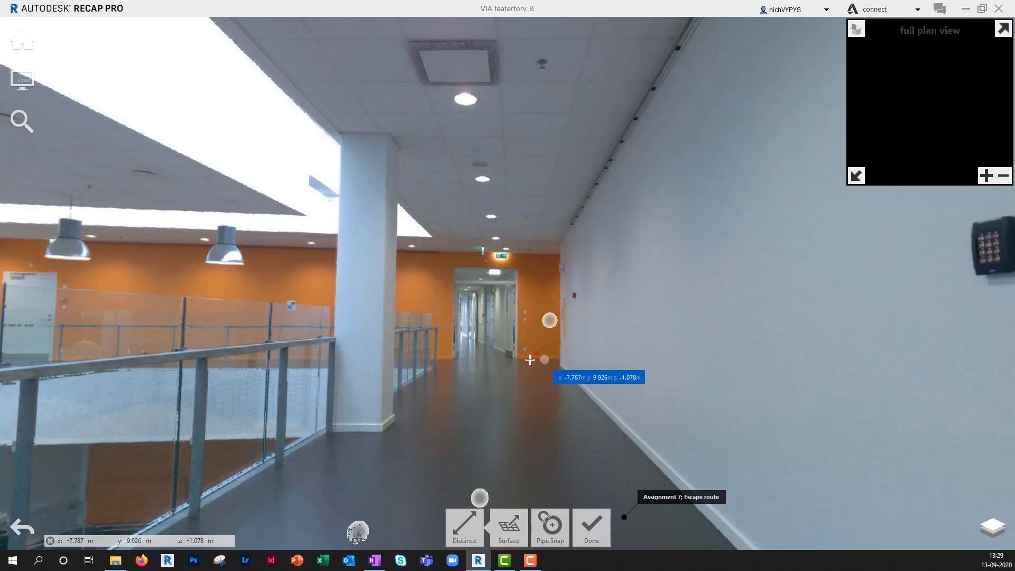
{"action": "left_click", "coordinate": [508, 528]}
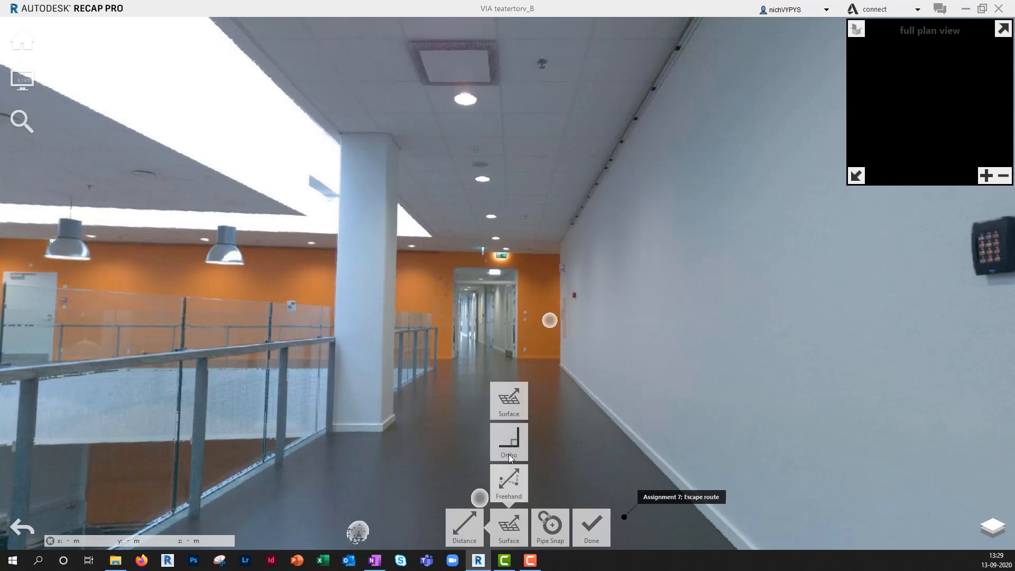
{"action": "mouse_move", "coordinate": [429, 471]}
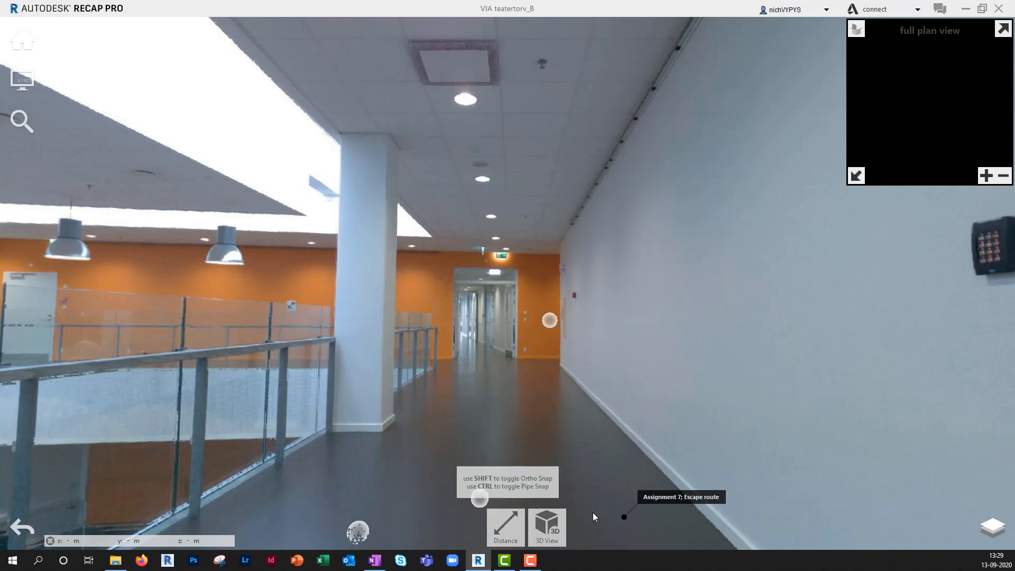
Return to 3D view and start a Distance measurement from the corridor floor
{"action": "left_click", "coordinate": [546, 523]}
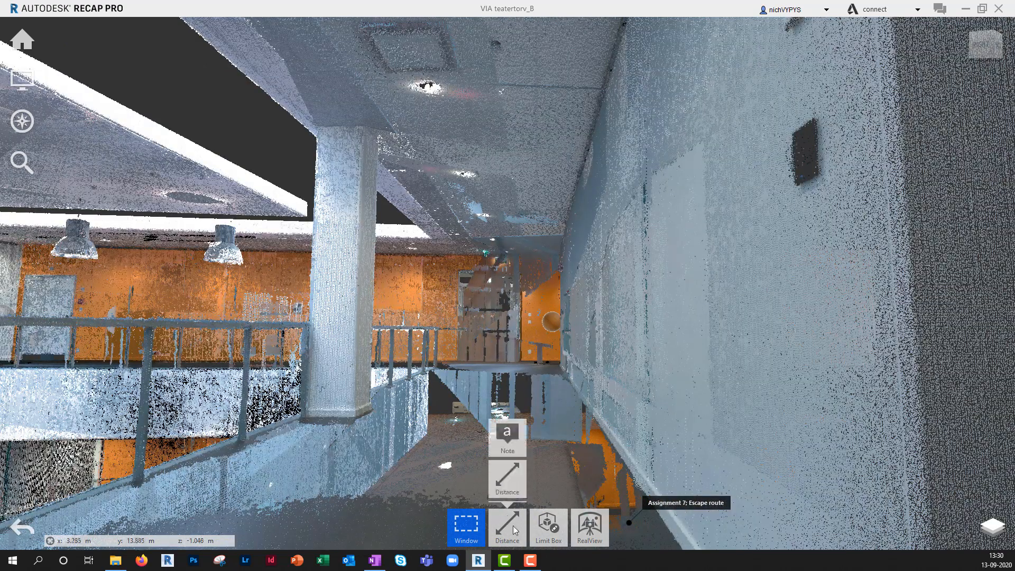
{"action": "left_click", "coordinate": [507, 527]}
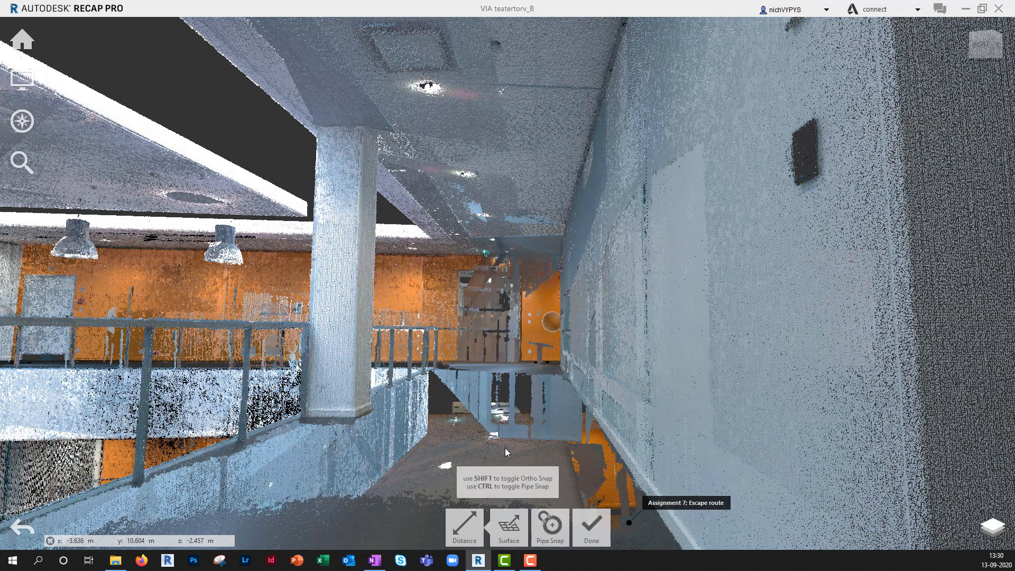
{"action": "left_click", "coordinate": [508, 527]}
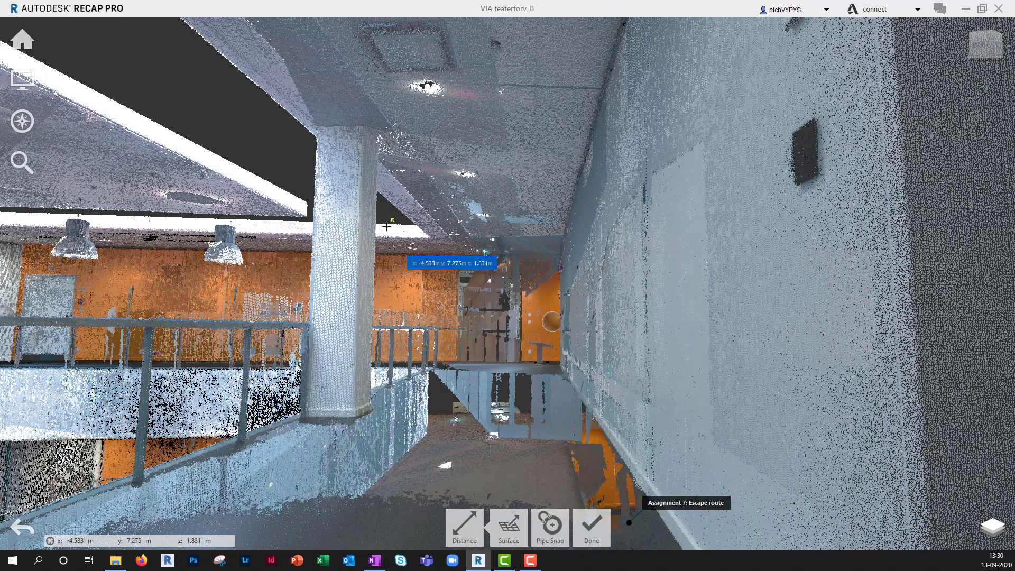
{"action": "mouse_move", "coordinate": [392, 138]}
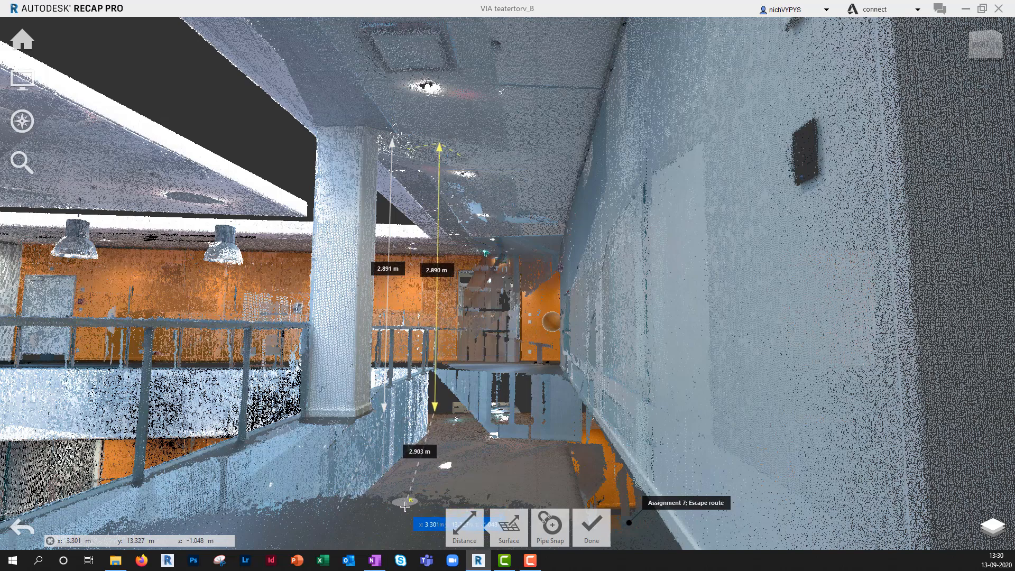
{"action": "mouse_move", "coordinate": [518, 154]}
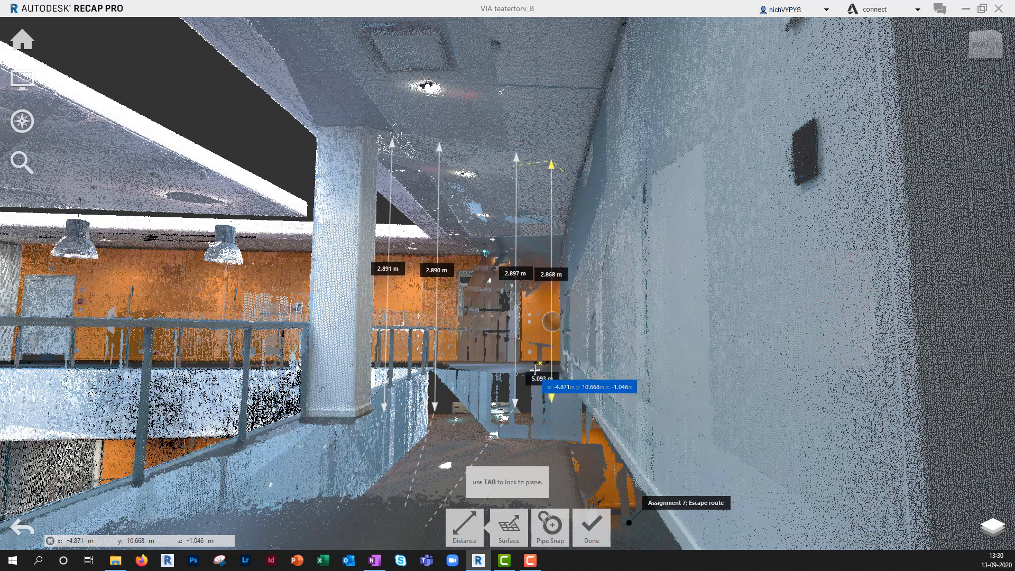
{"action": "mouse_move", "coordinate": [534, 367]}
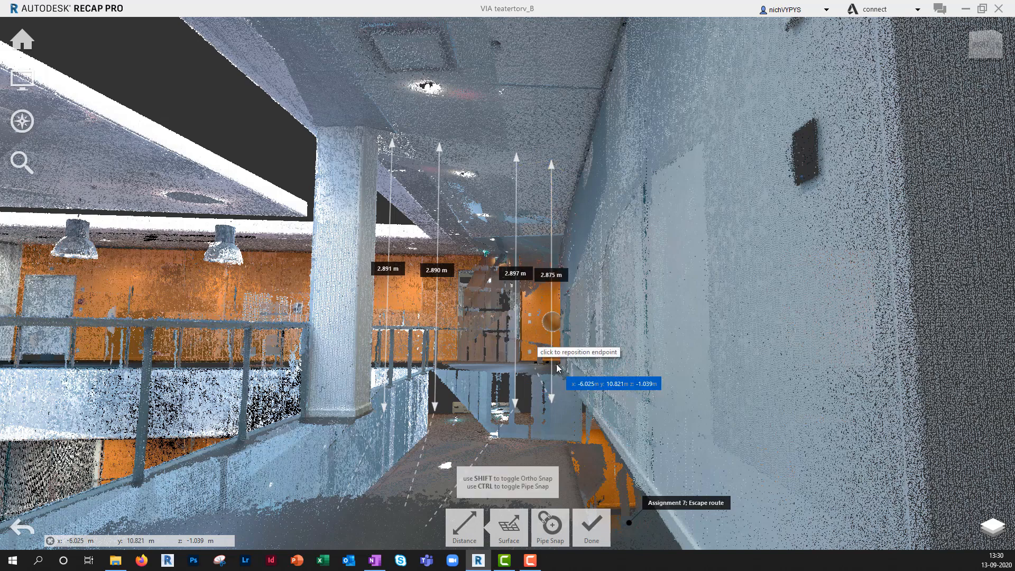
{"action": "mouse_move", "coordinate": [573, 308]}
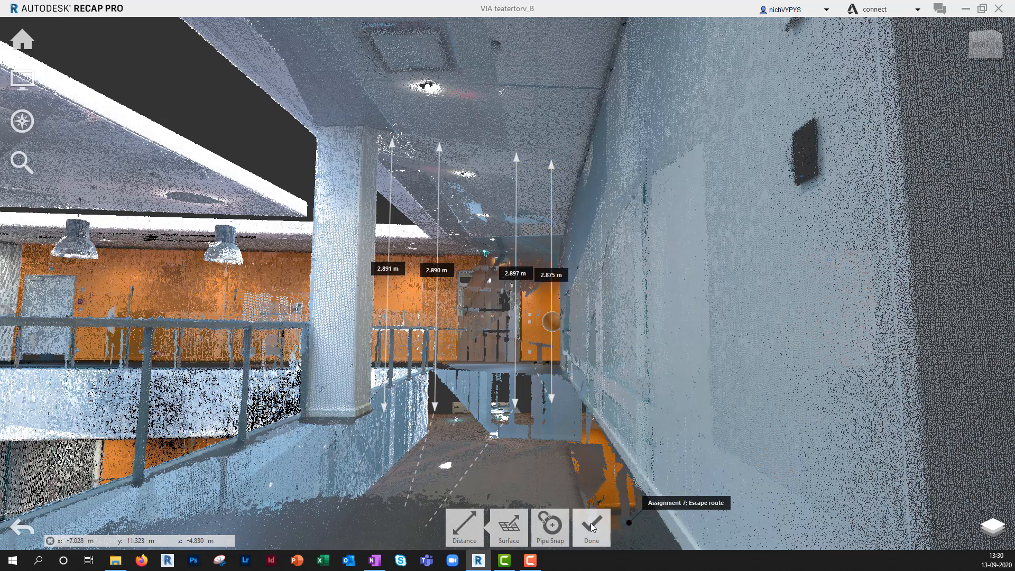
Finish the heights, then measure four corridor widths of about 2.32–2.33 m
{"action": "left_click", "coordinate": [590, 527]}
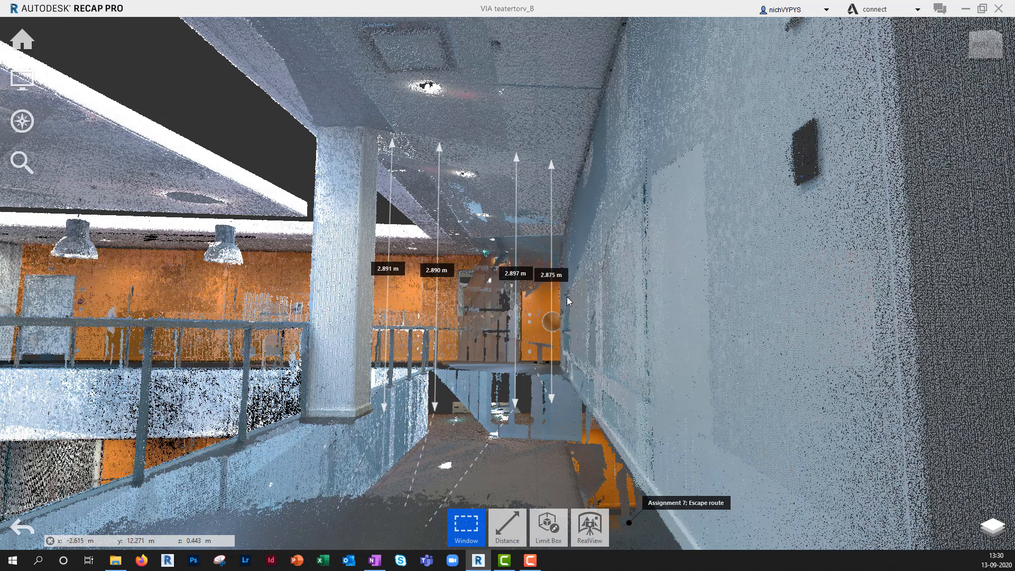
{"action": "left_click", "coordinate": [508, 527]}
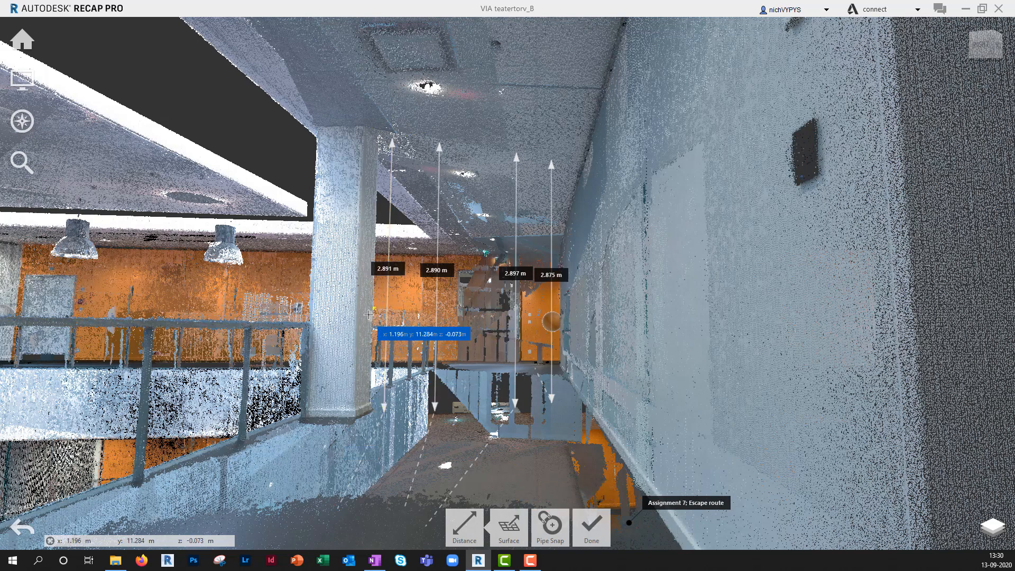
{"action": "mouse_move", "coordinate": [364, 311]}
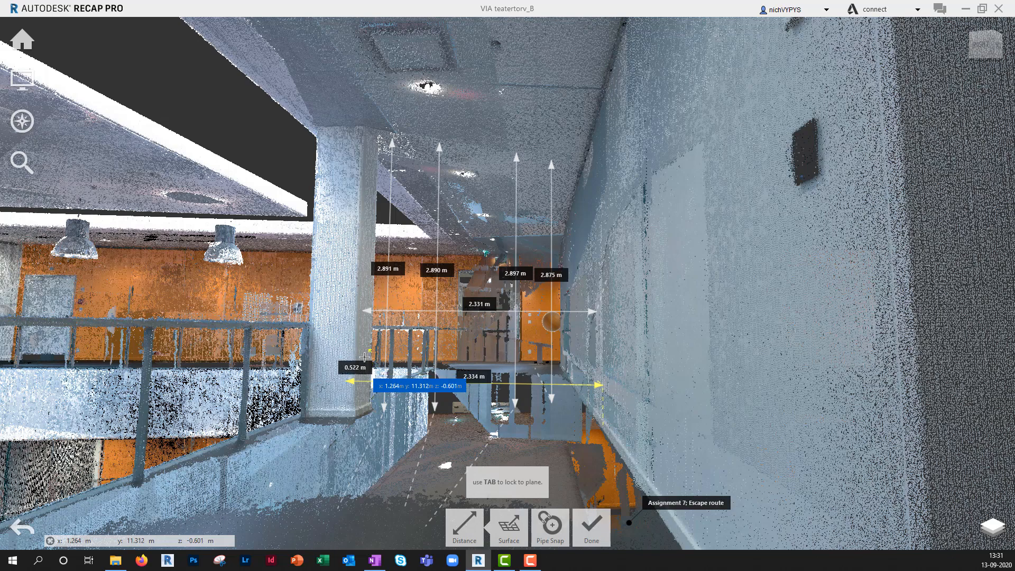
{"action": "mouse_move", "coordinate": [361, 346]}
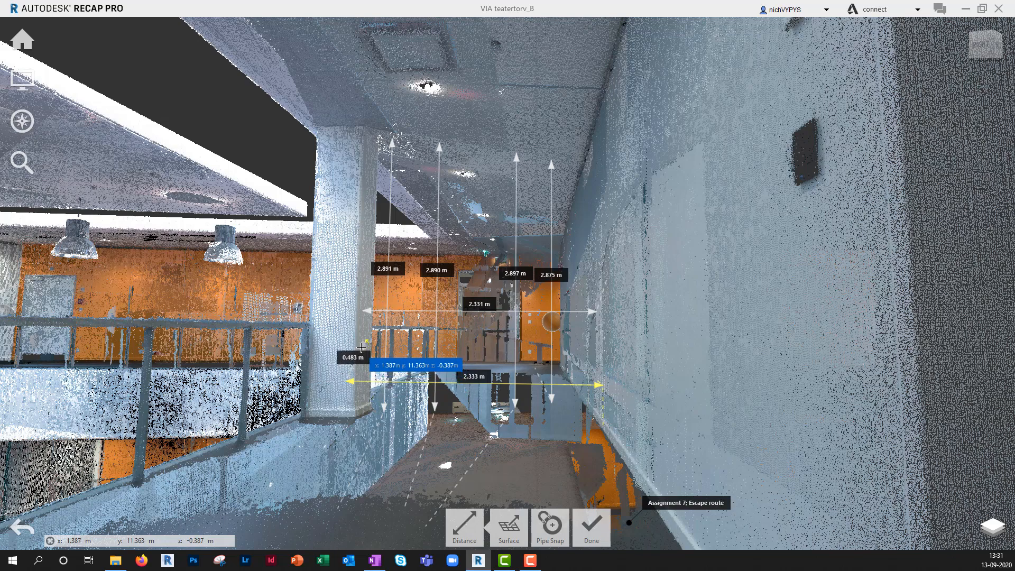
{"action": "mouse_move", "coordinate": [370, 193]}
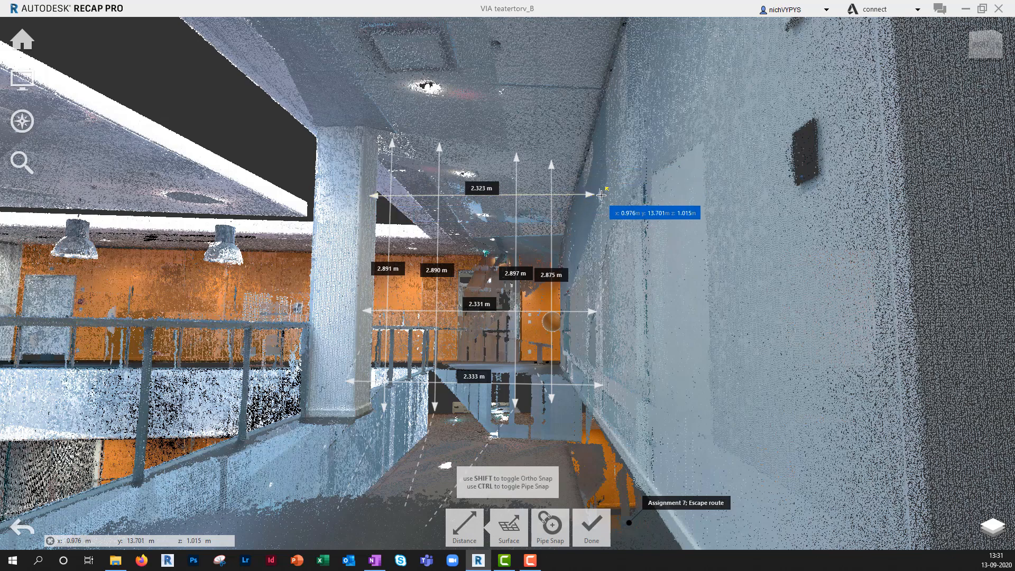
{"action": "mouse_move", "coordinate": [594, 263]}
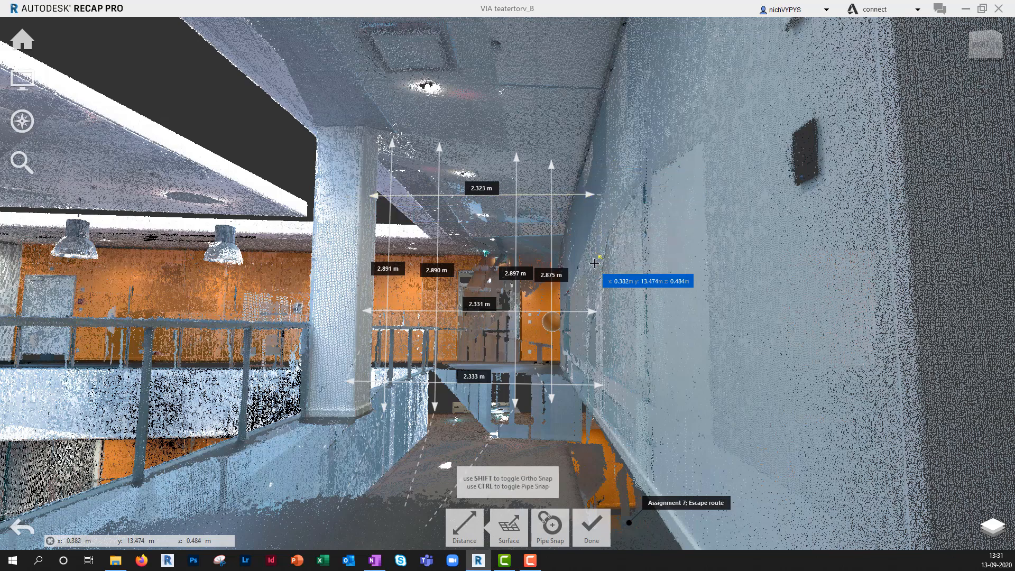
{"action": "mouse_move", "coordinate": [367, 226]}
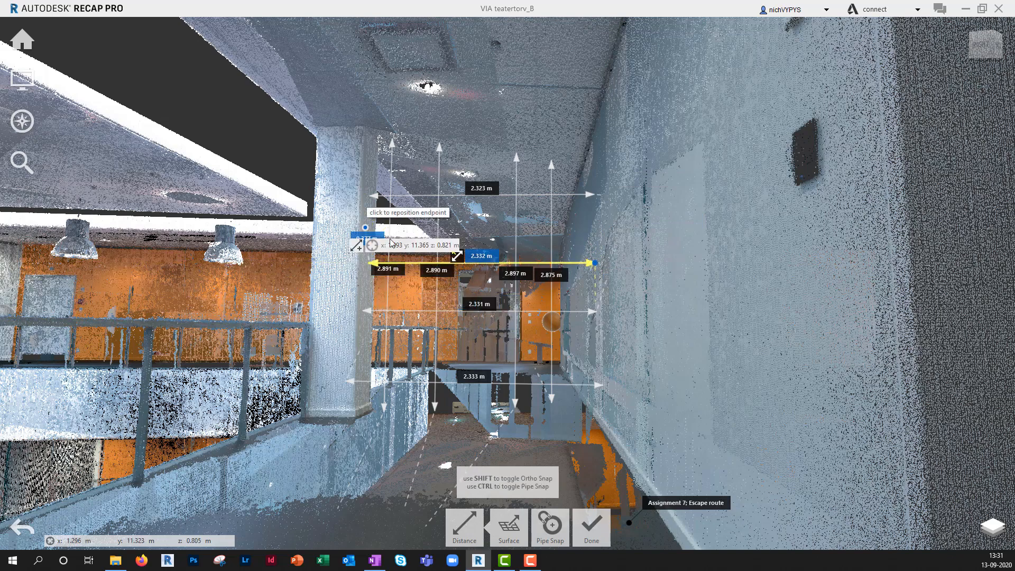
{"action": "left_click", "coordinate": [590, 525]}
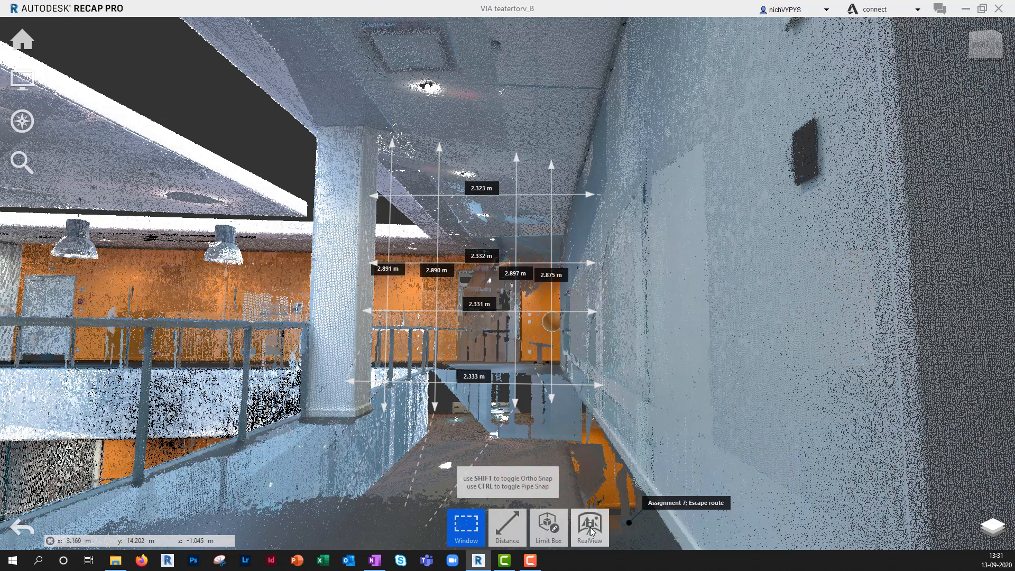
{"action": "mouse_move", "coordinate": [533, 315]}
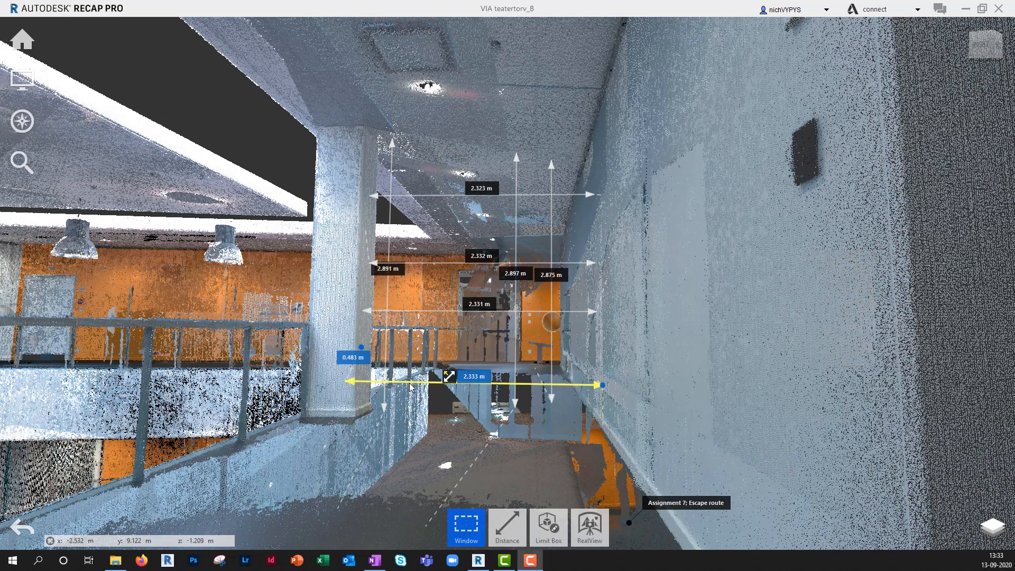
Navigate through the corridor to the doorway facing the atrium
{"action": "left_click", "coordinate": [996, 527]}
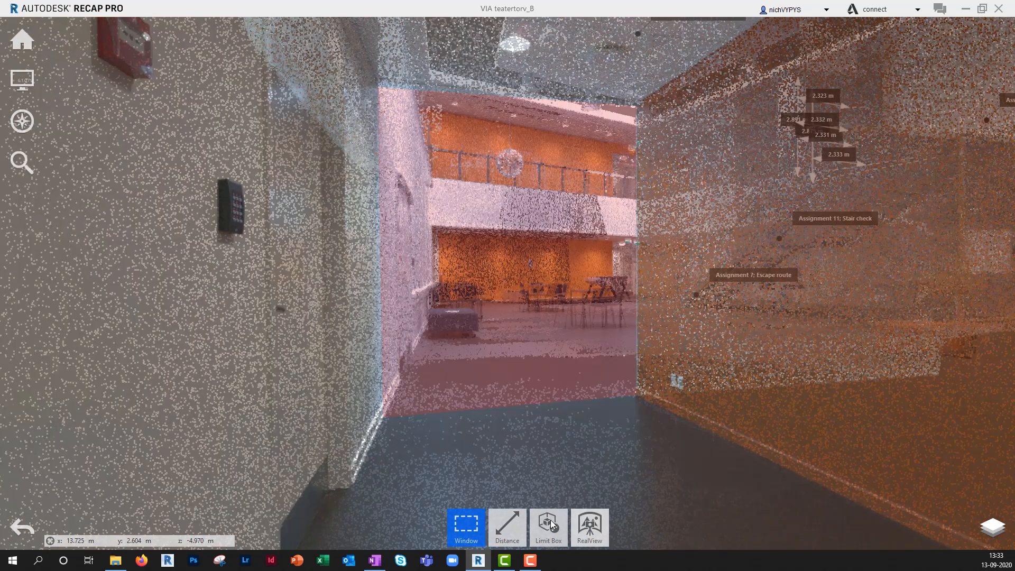
Fit a Limit Box around a picked point in the opening
{"action": "left_click", "coordinate": [507, 526]}
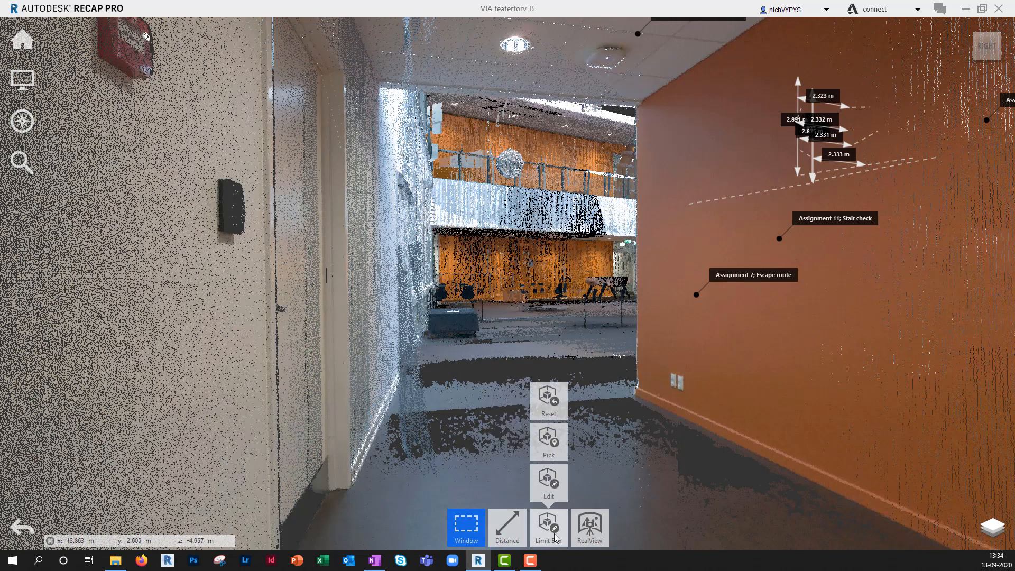
{"action": "mouse_move", "coordinate": [549, 442]}
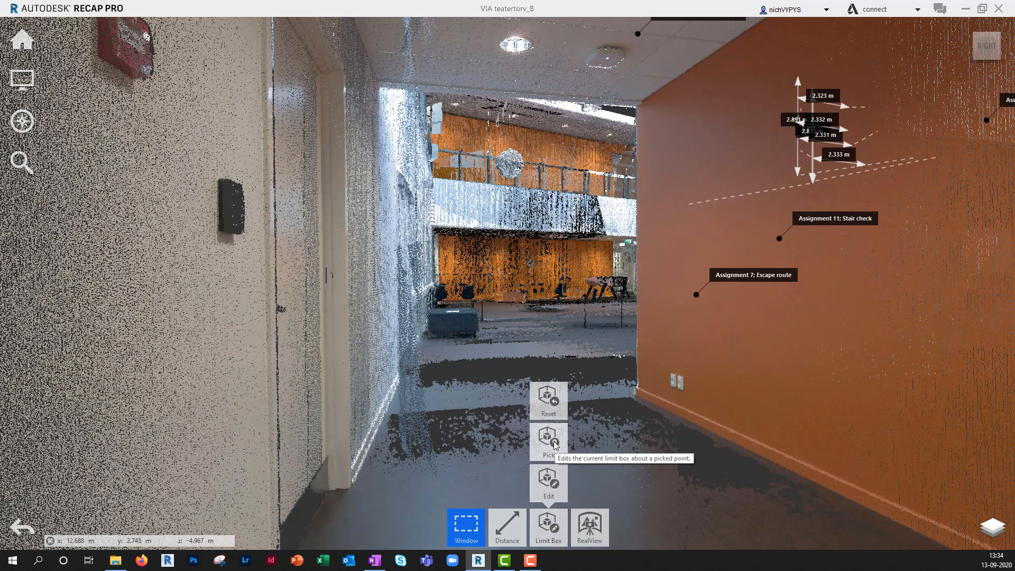
{"action": "left_click", "coordinate": [548, 443]}
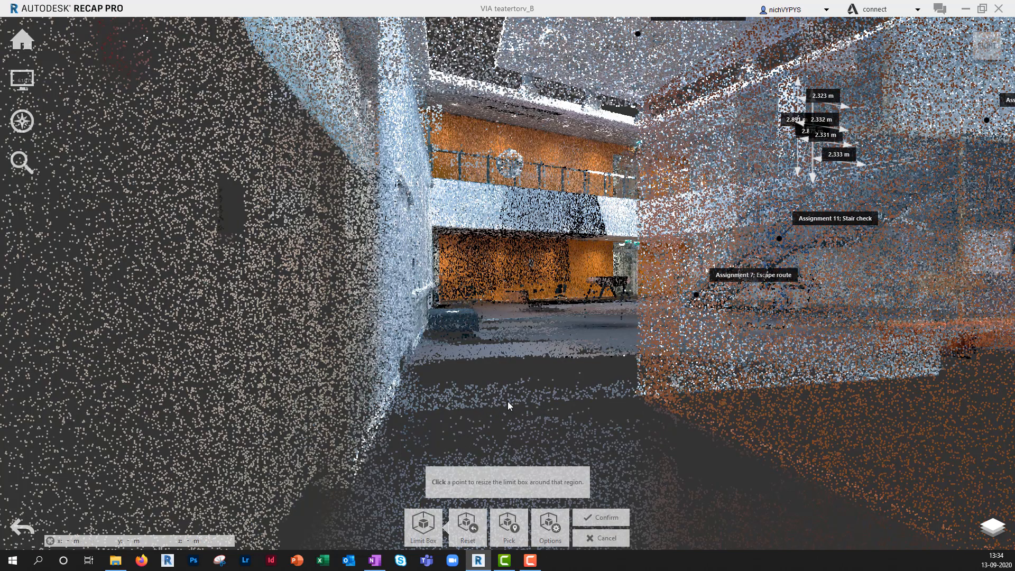
{"action": "left_click", "coordinate": [508, 406]}
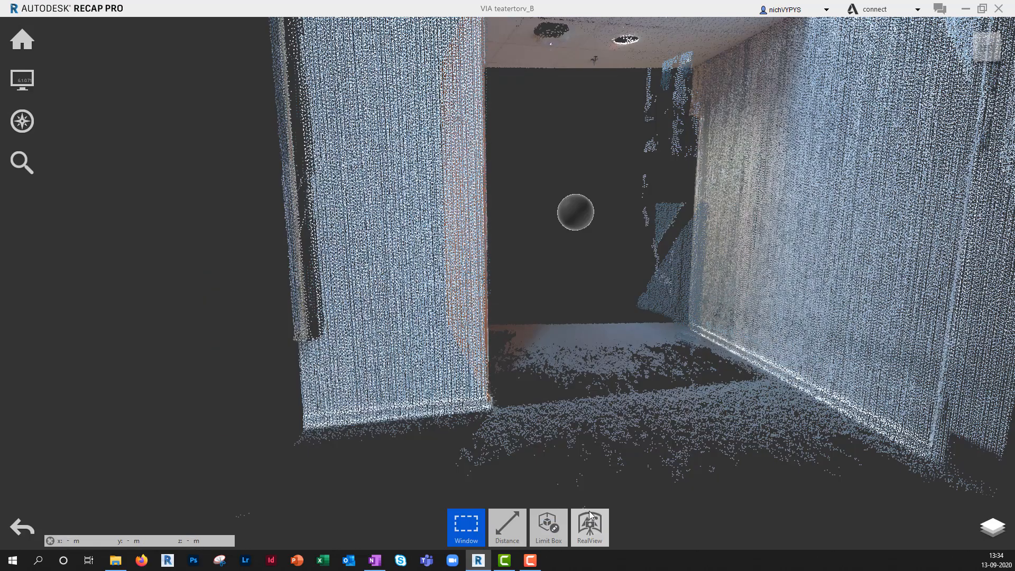
{"action": "mouse_move", "coordinate": [589, 526]}
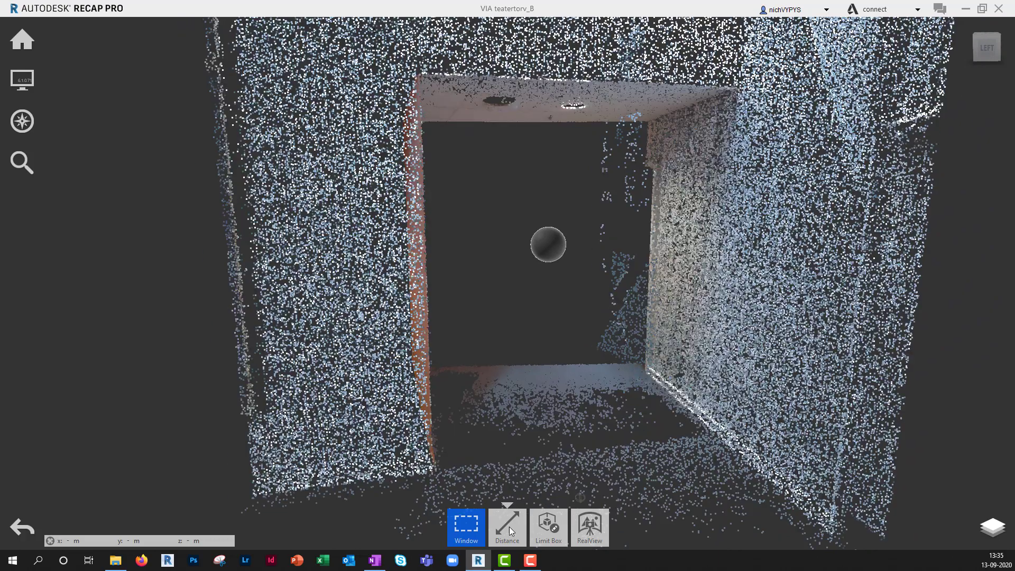
Draw three vertical Distance measurements of about 2.50 m in the opening
{"action": "left_click", "coordinate": [507, 528]}
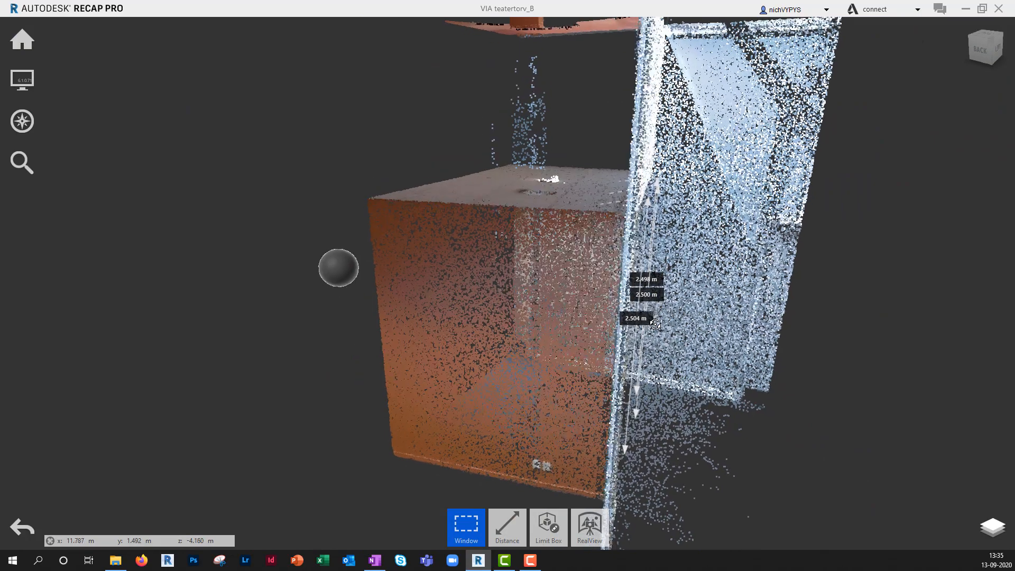
Edit the limit box boundaries to keep only the side walls and floor
{"action": "left_click", "coordinate": [548, 528]}
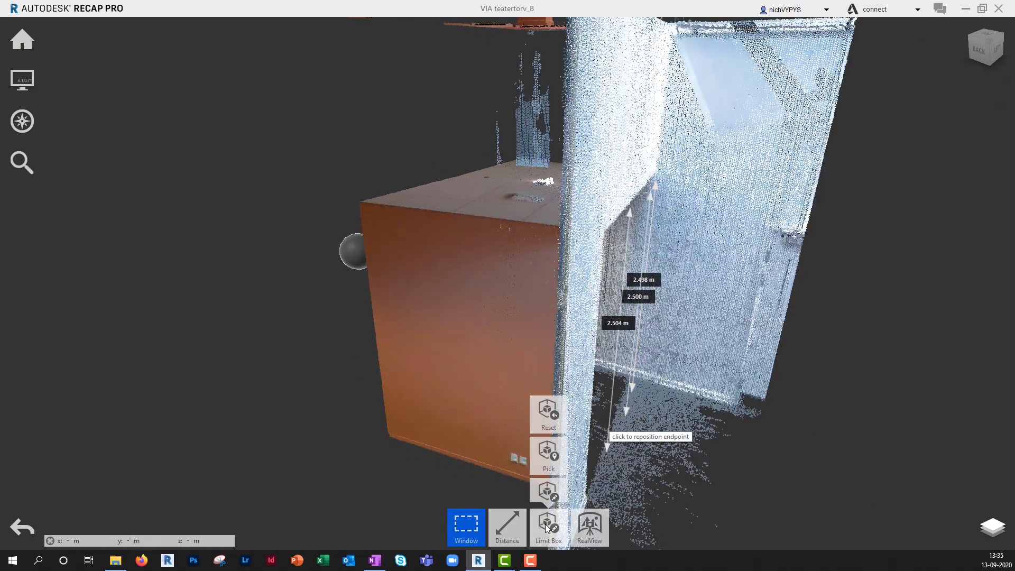
{"action": "left_click", "coordinate": [548, 528]}
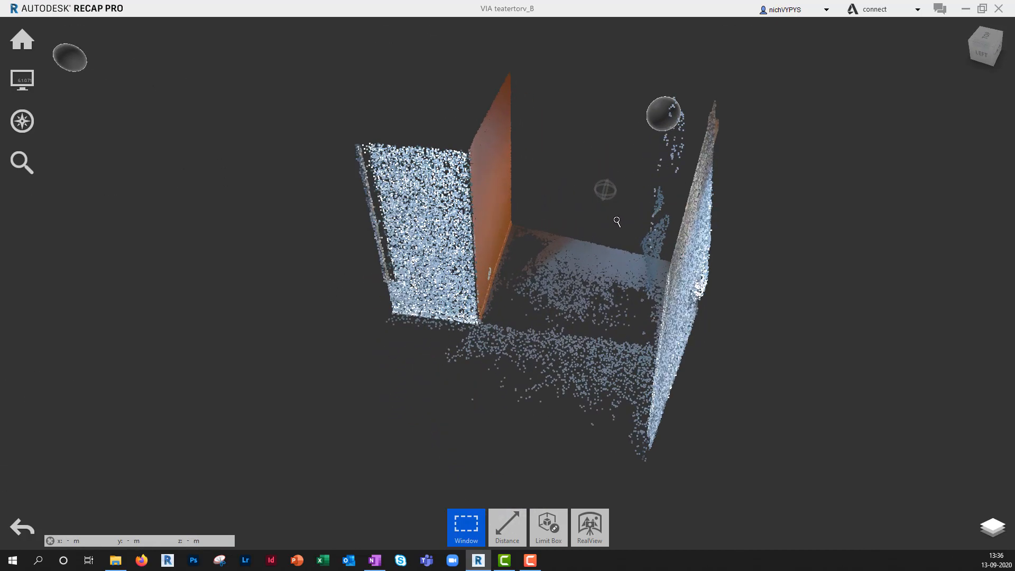
Start a distance measurement across the opening's width, about 2.17 m
{"action": "left_click", "coordinate": [507, 524]}
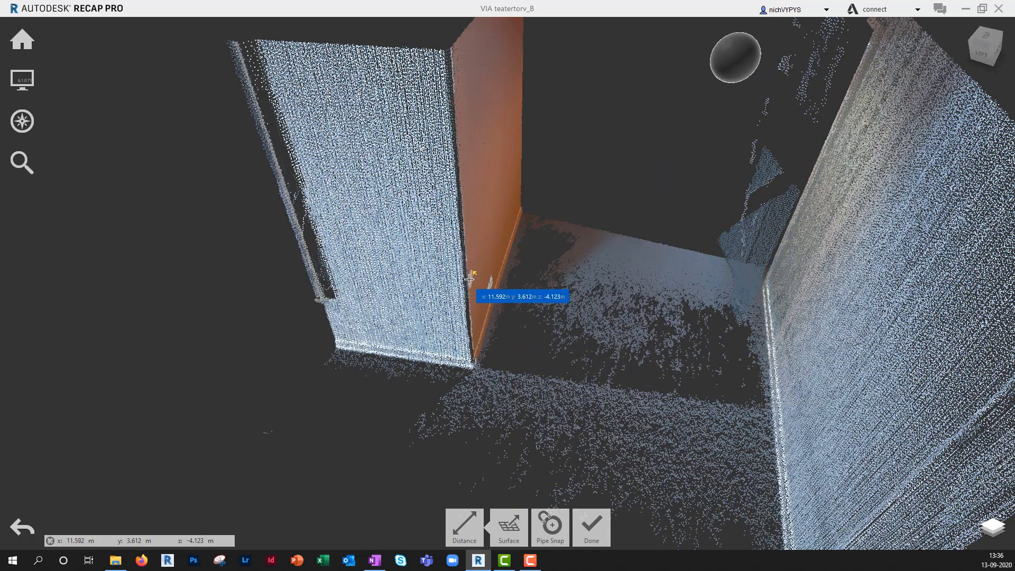
{"action": "mouse_move", "coordinate": [471, 286]}
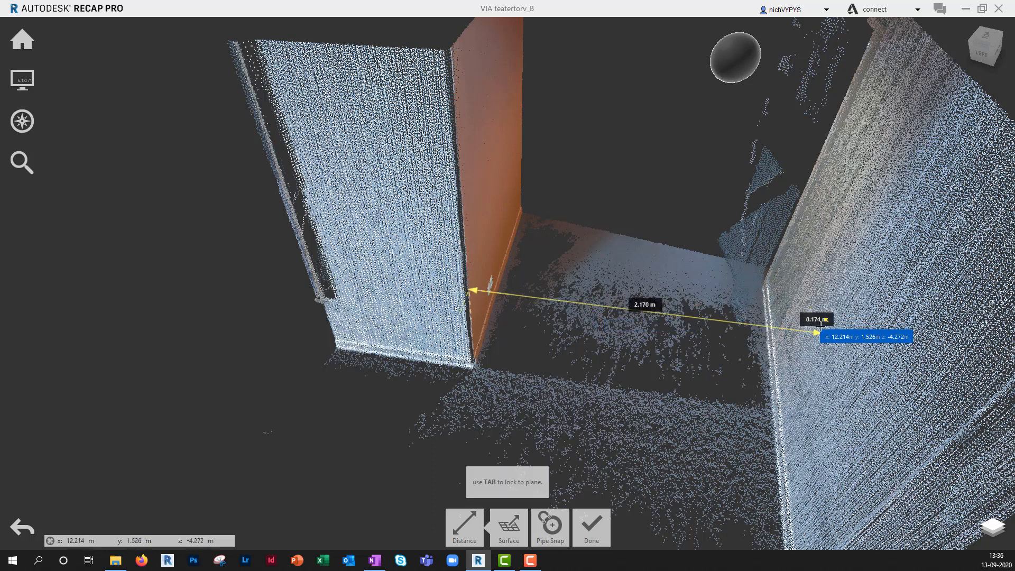
{"action": "mouse_move", "coordinate": [852, 253]}
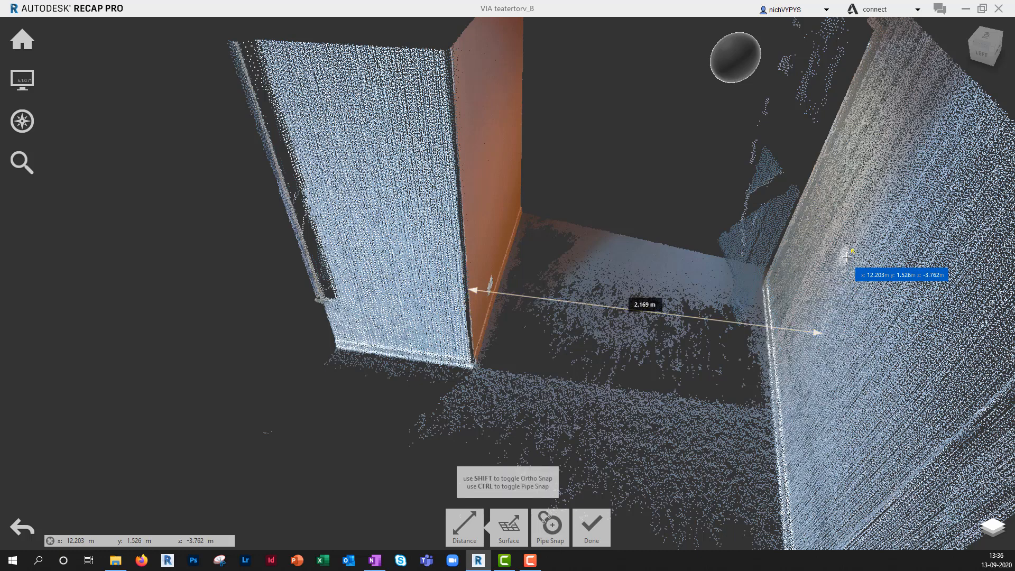
{"action": "mouse_move", "coordinate": [463, 172]}
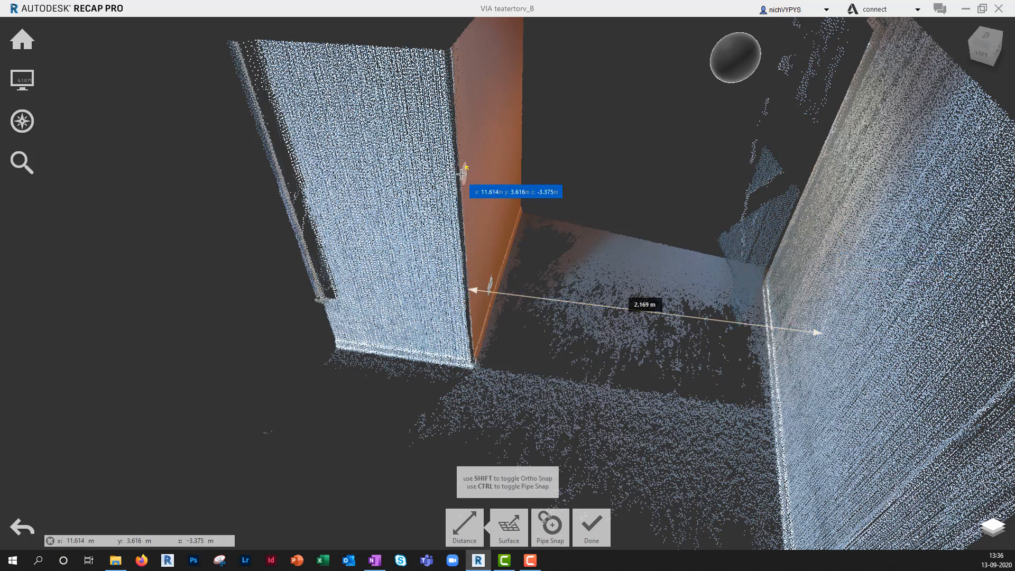